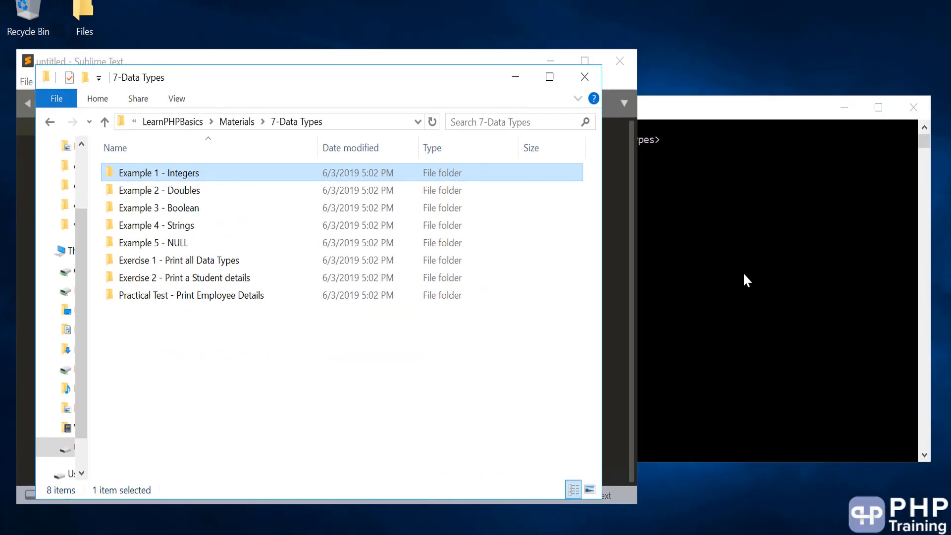
mouse_move(536, 276)
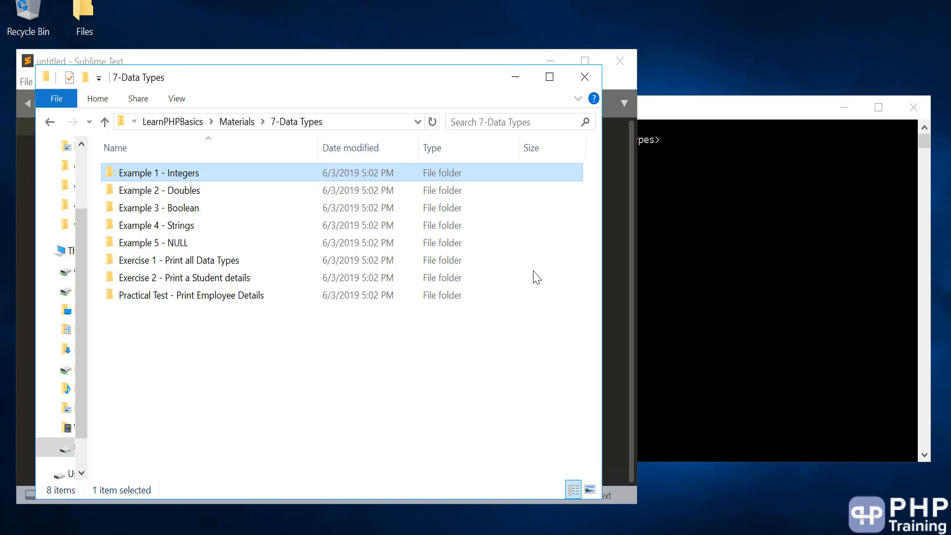
mouse_move(178, 196)
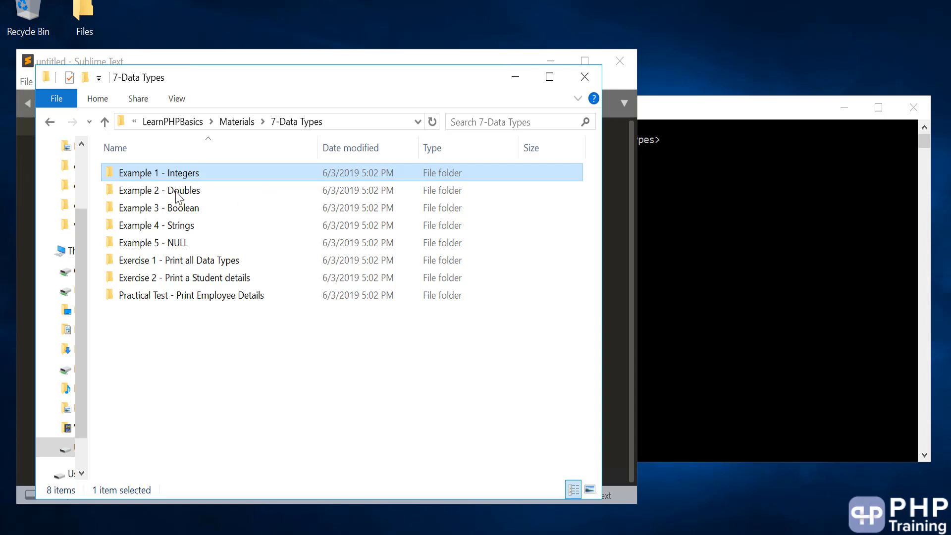
Enter the Example 2 - Doubles folder and view its Deliverables.txt in Notepad
click(159, 190)
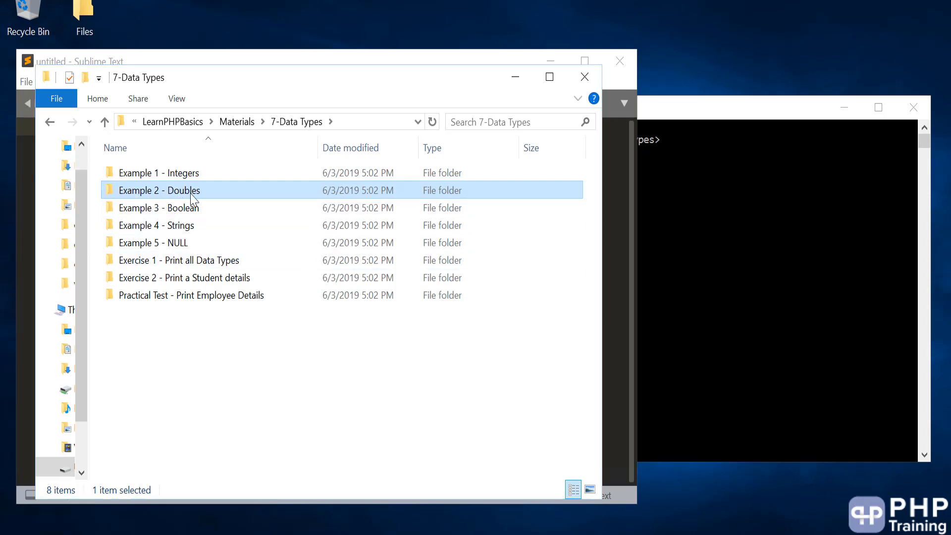
double_click(159, 191)
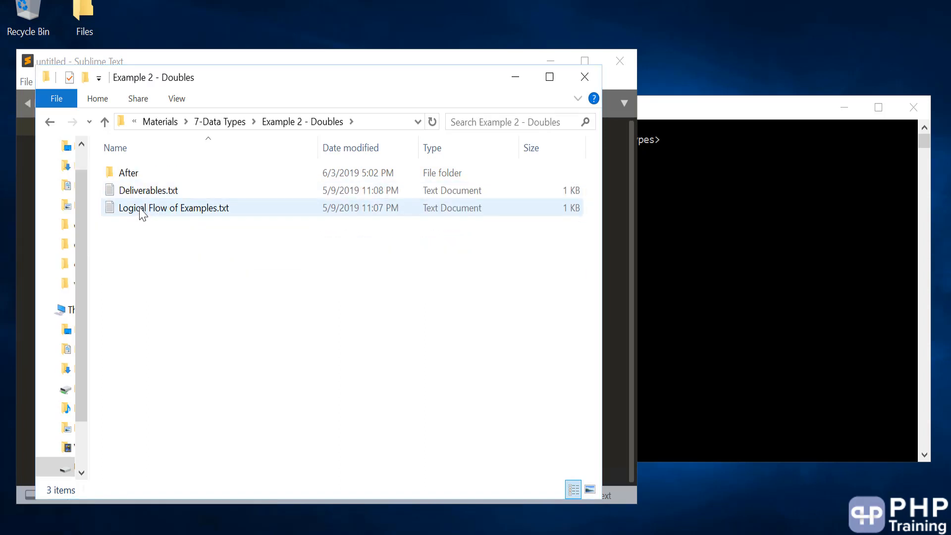
double_click(174, 207)
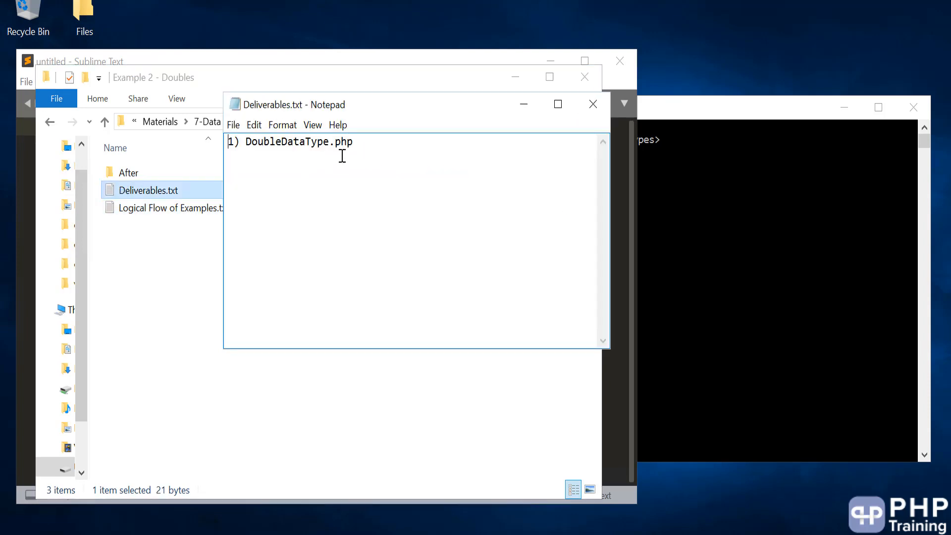
Copy the name DoubleDataType.php from Notepad and begin Save As for the untitled script in datatypes
double_click(298, 142)
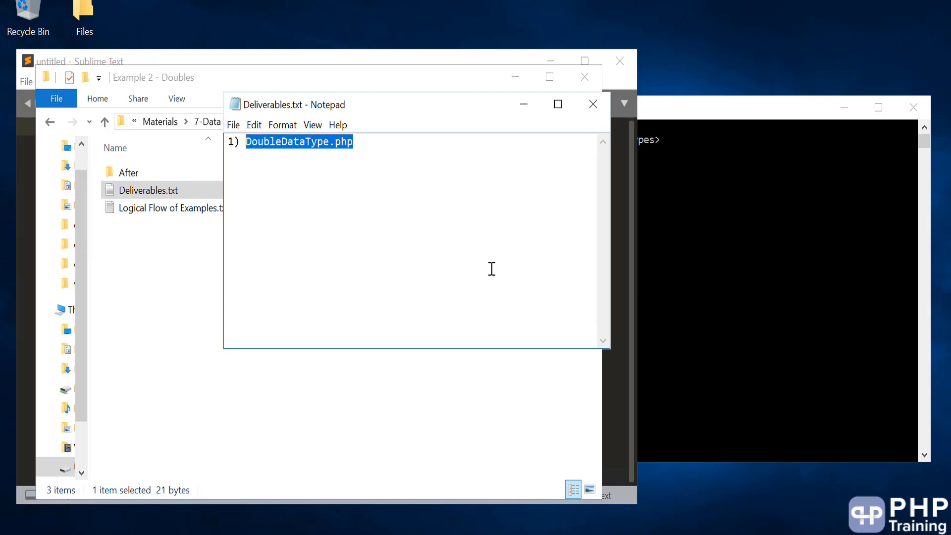
mouse_move(293, 161)
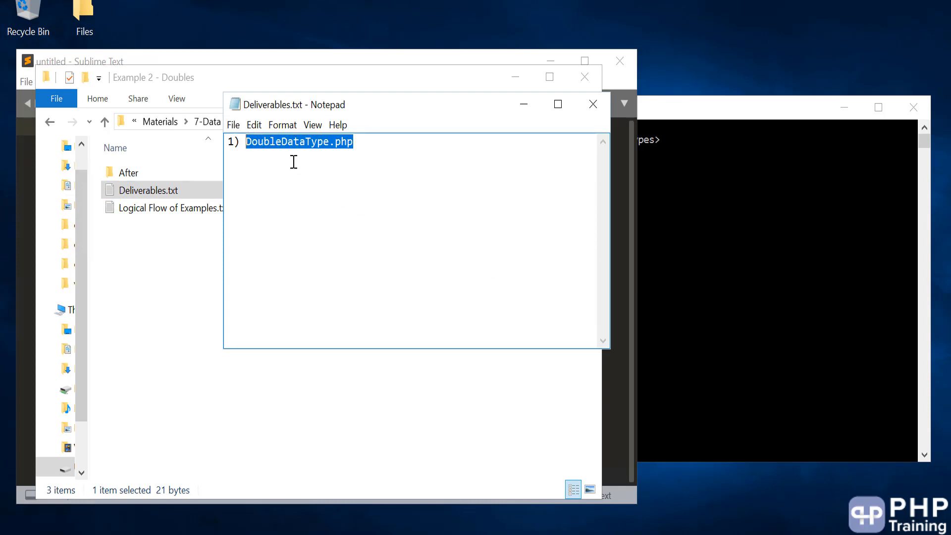
mouse_move(731, 257)
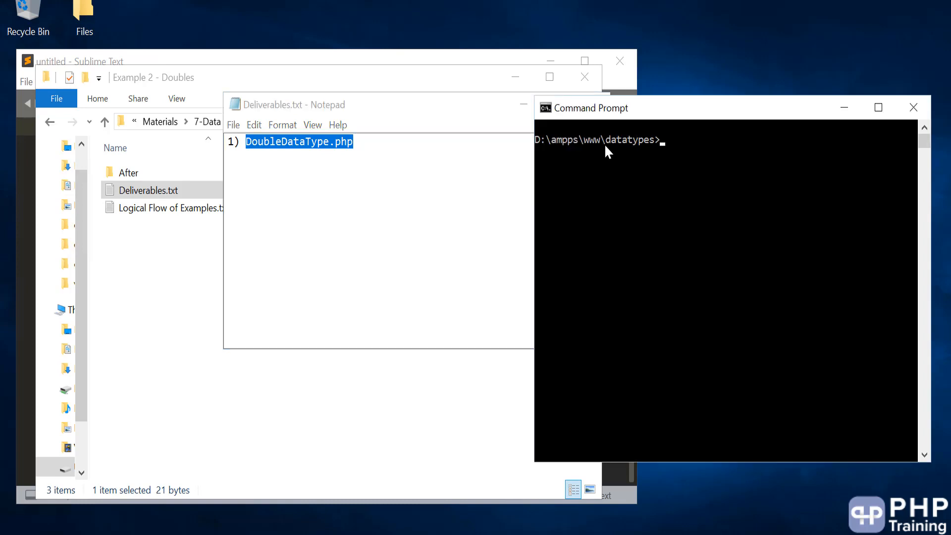
mouse_move(561, 188)
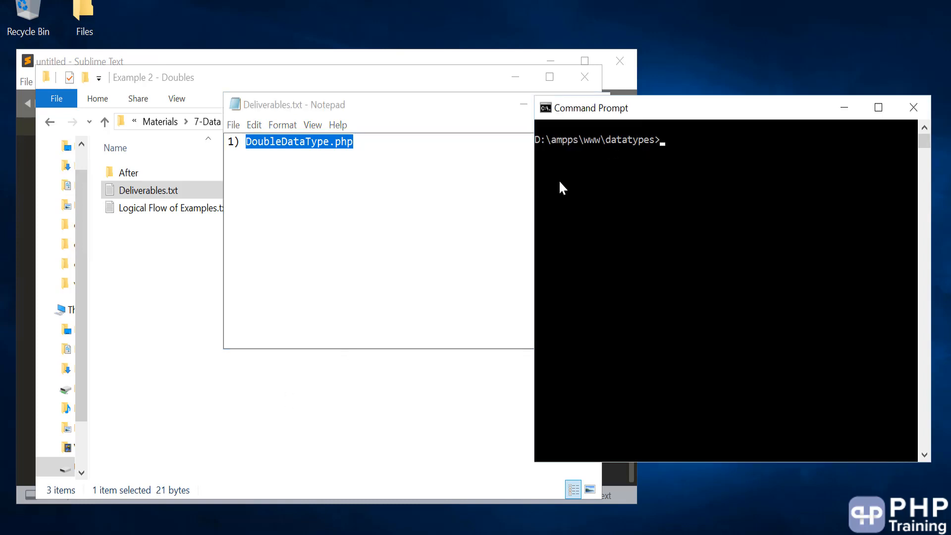
click(79, 60)
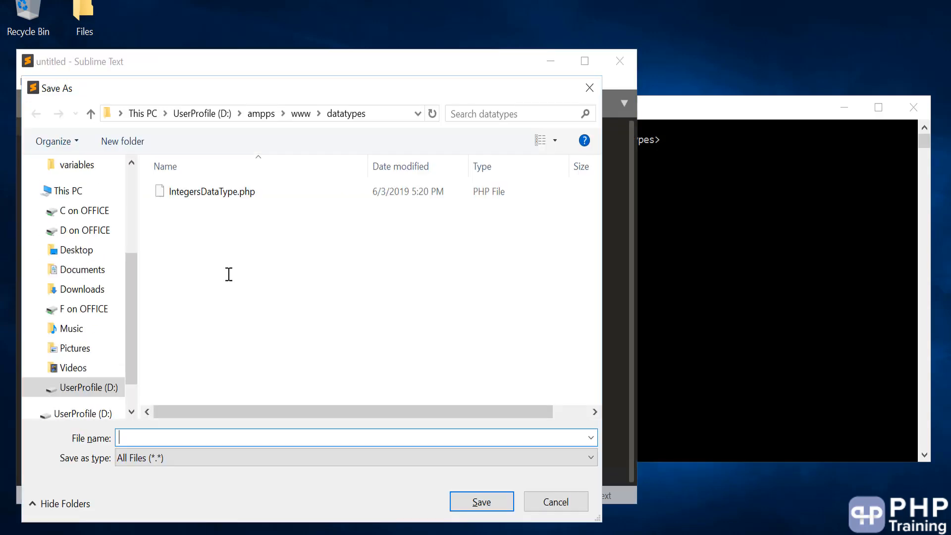
click(480, 501)
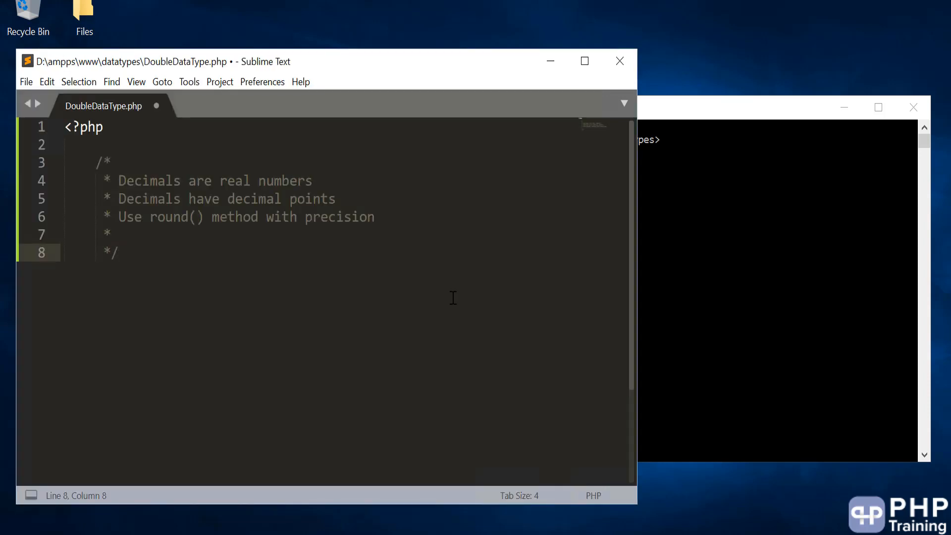
Add blank lines under the decimals comment block and move to its end for new code
key(Enter)
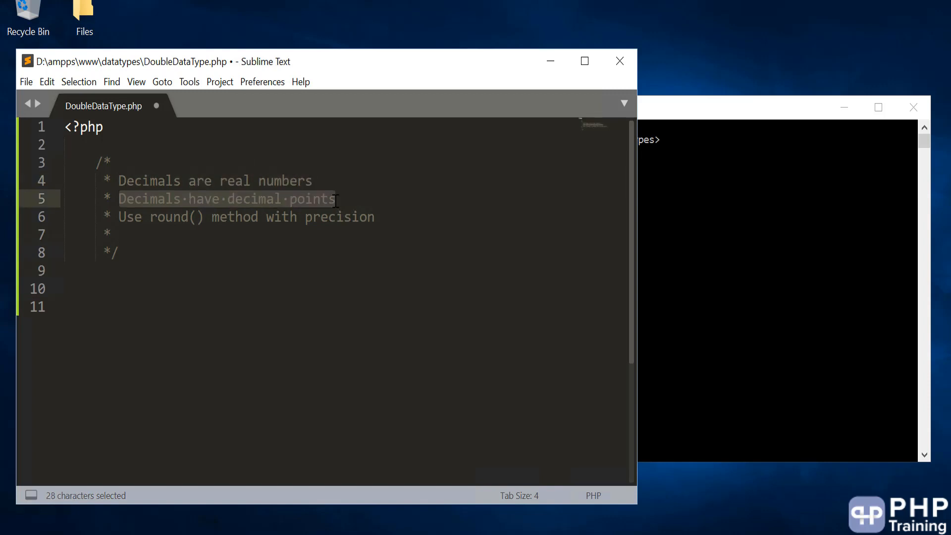
click(337, 198)
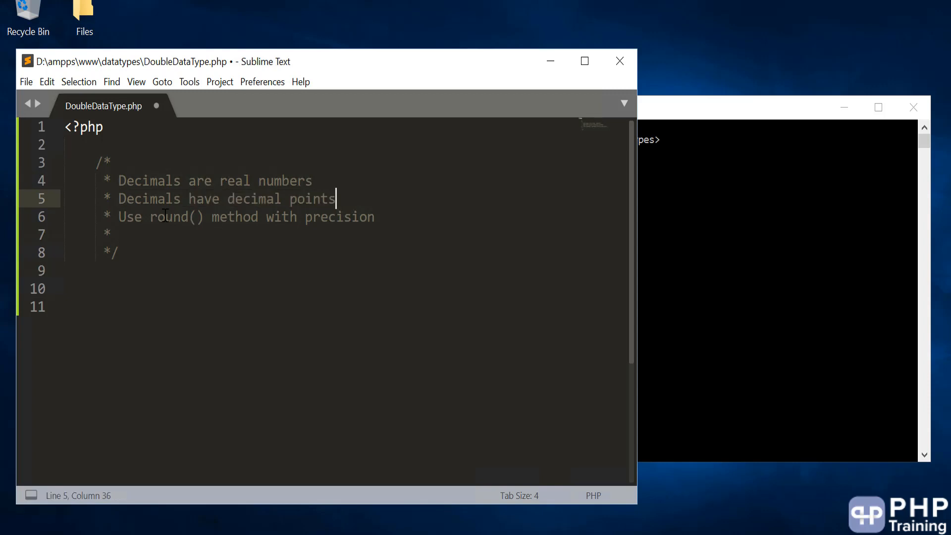
click(118, 253)
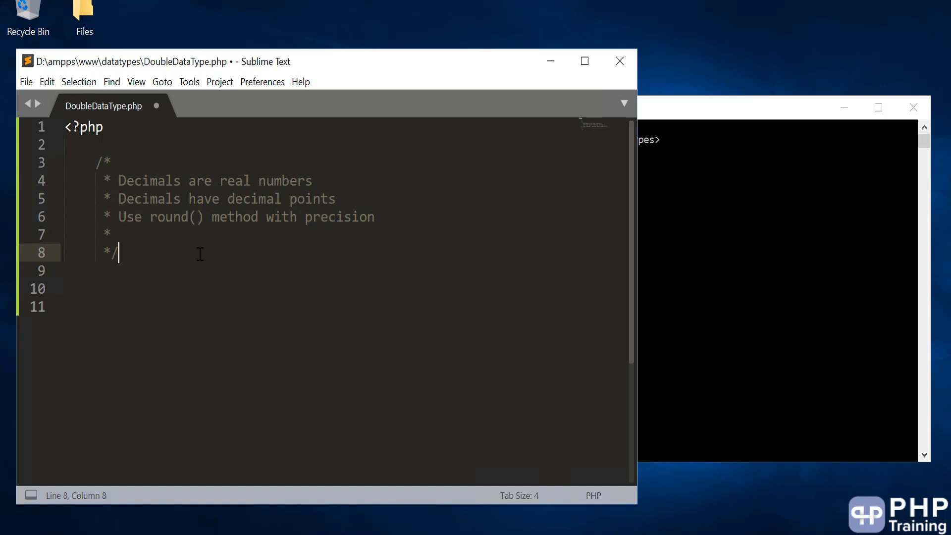
Add the comment '//Define and Print Decimal Variables'
key(Enter)
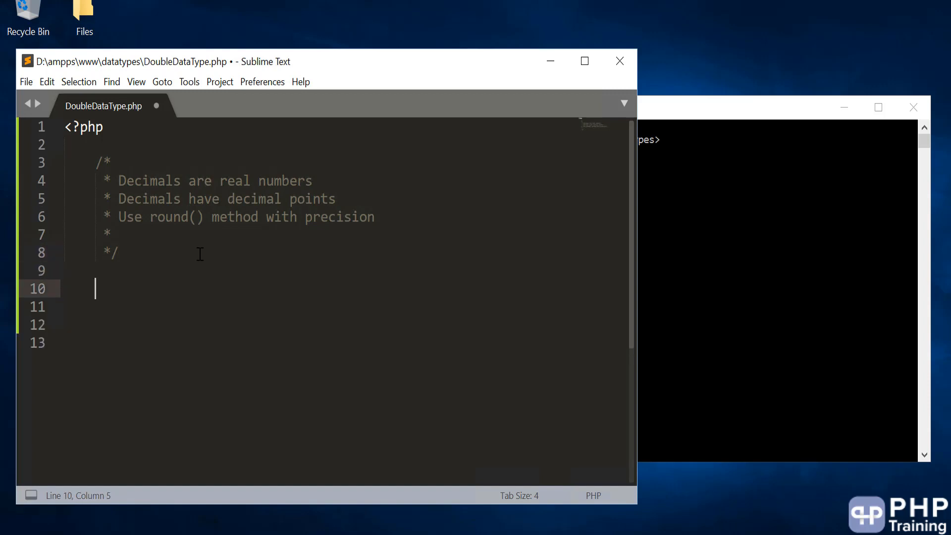
text(//)
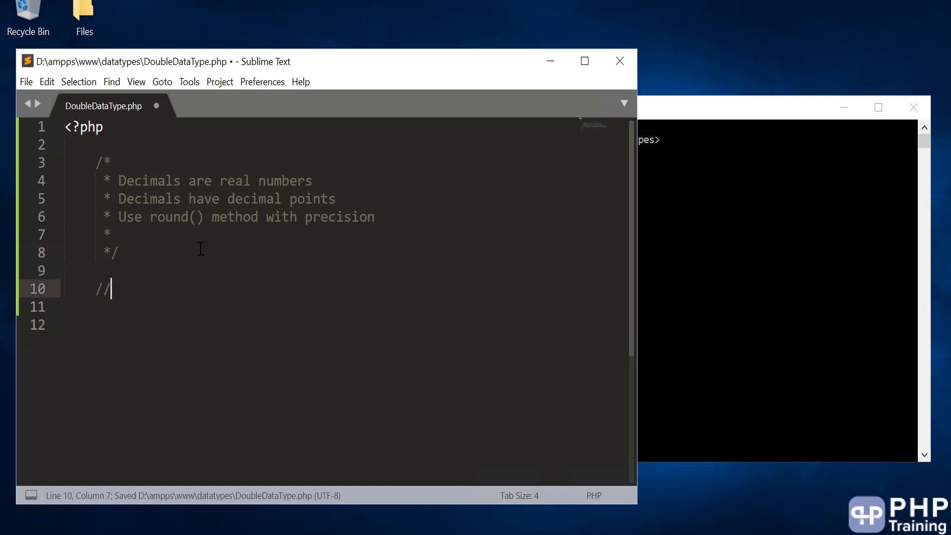
text(Define and)
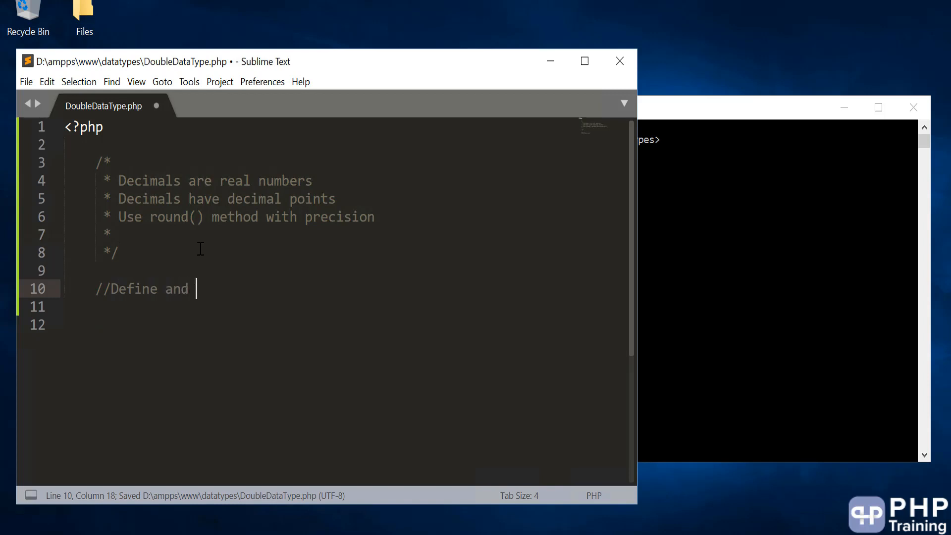
text(Print Decim)
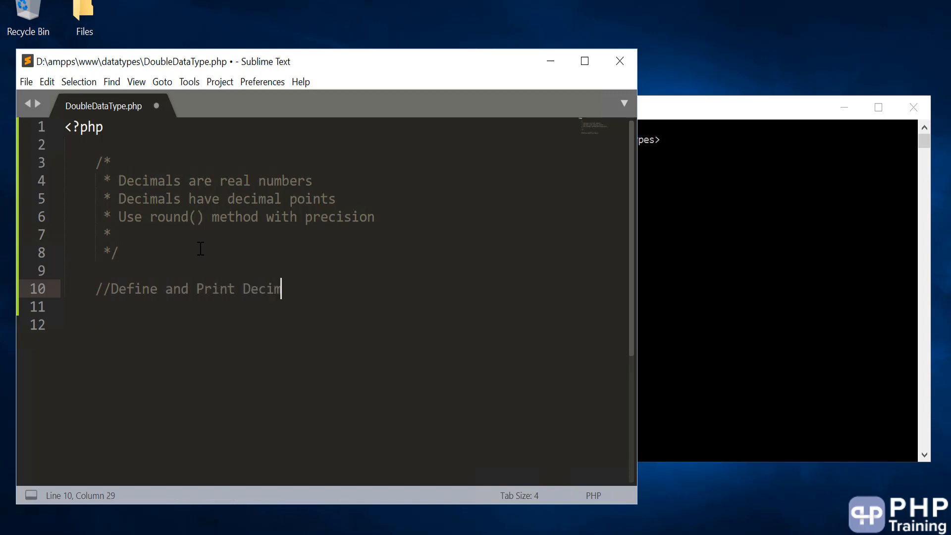
text(al Variabl)
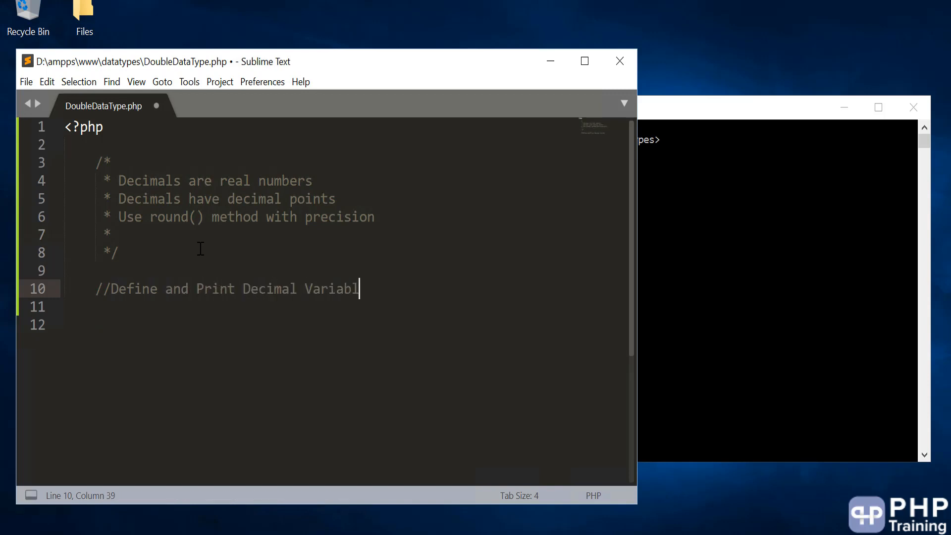
text(es)
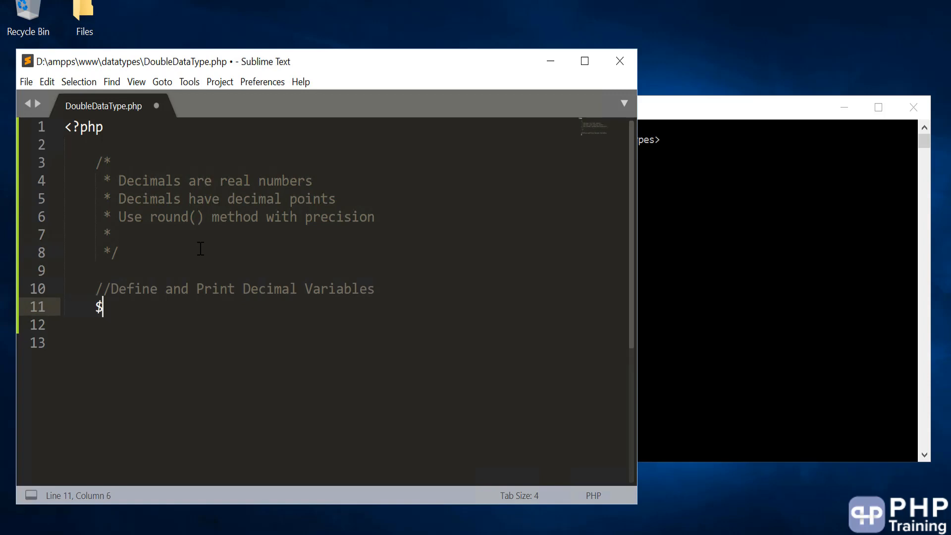
Write $totalScore = 78.87; and echo $totalScore . PHP_EOL;
text(totalScopre)
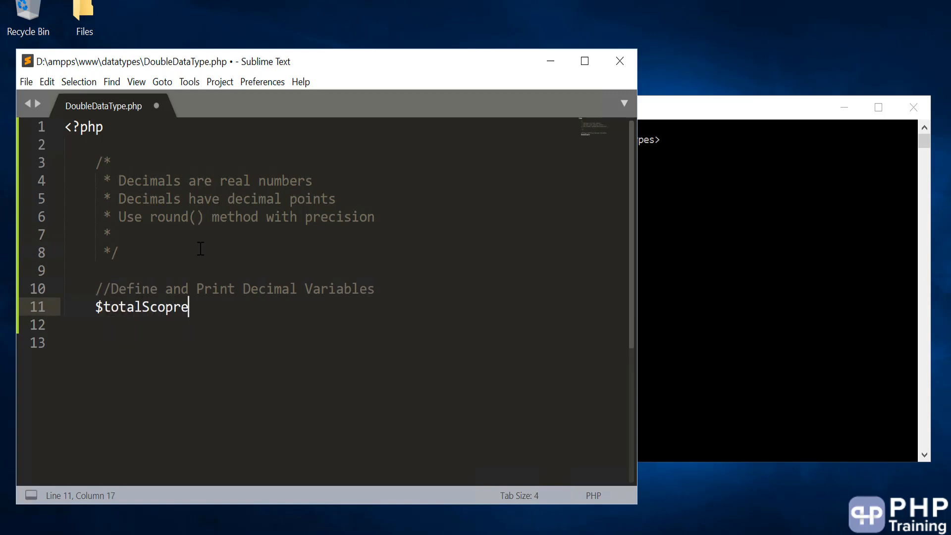
key(BackSpace)
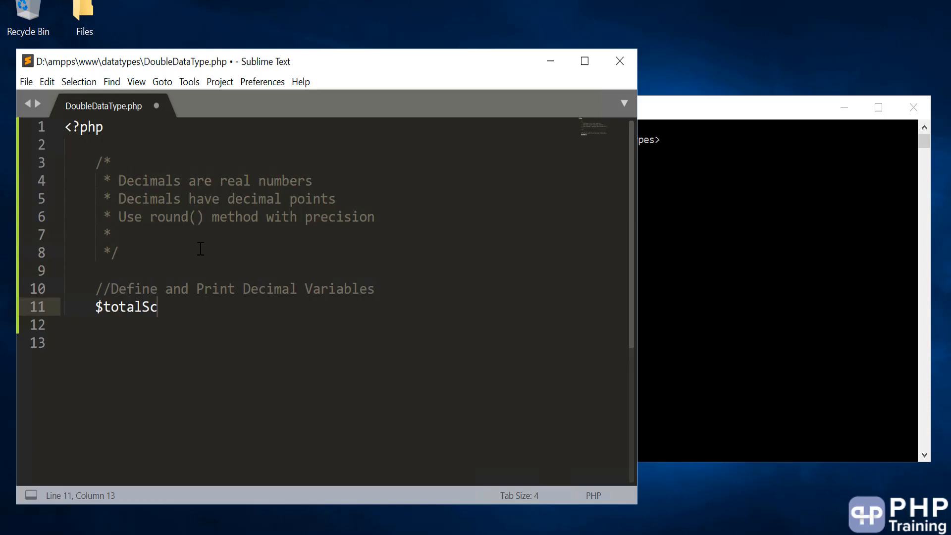
text(ore =)
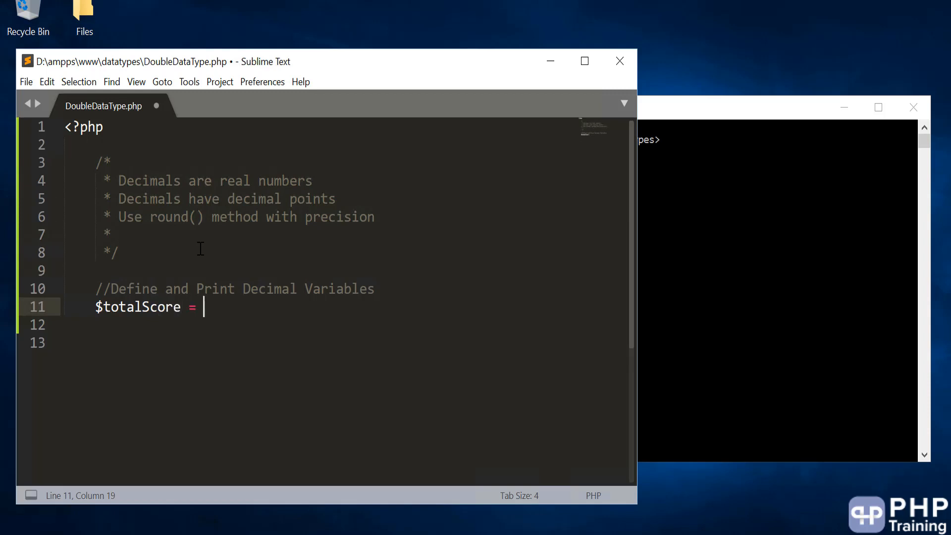
text(78.87;)
click(345, 325)
text(e)
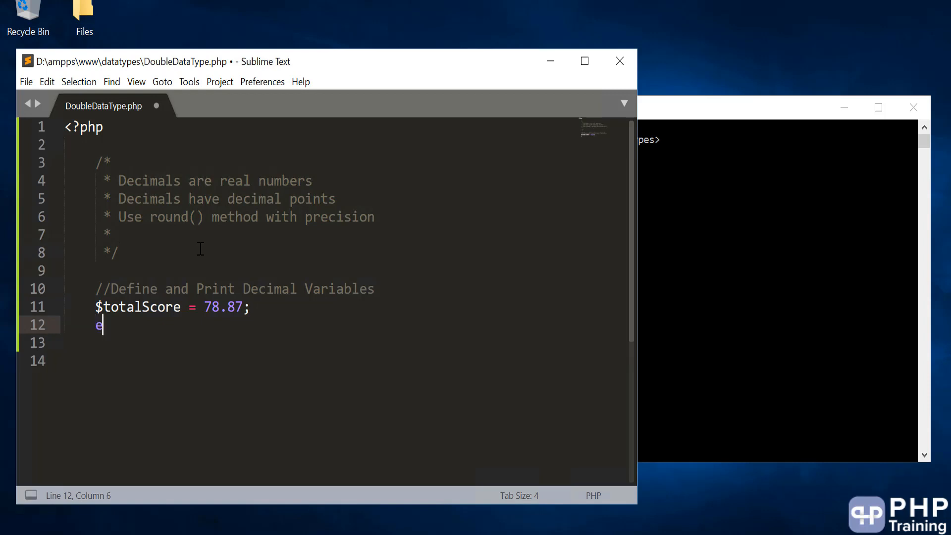
text(cho $tota)
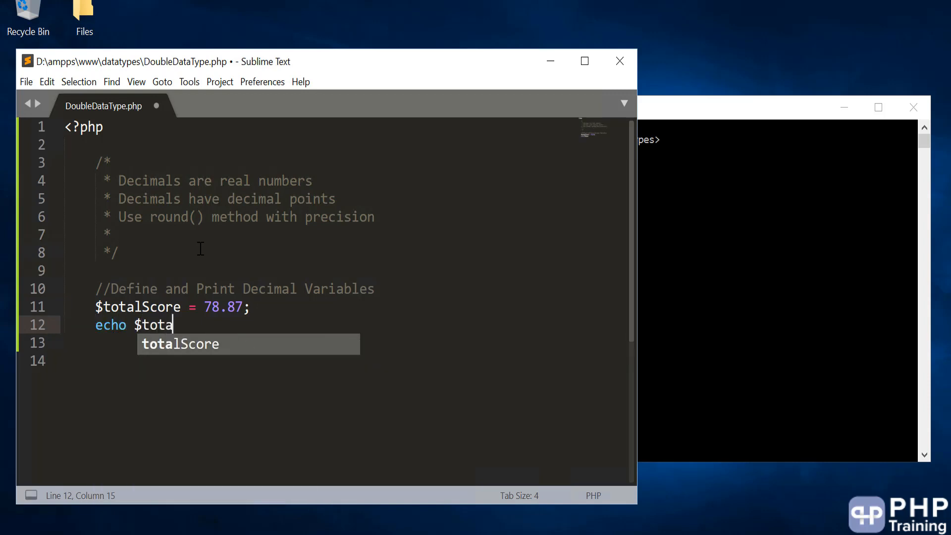
text(lScore .)
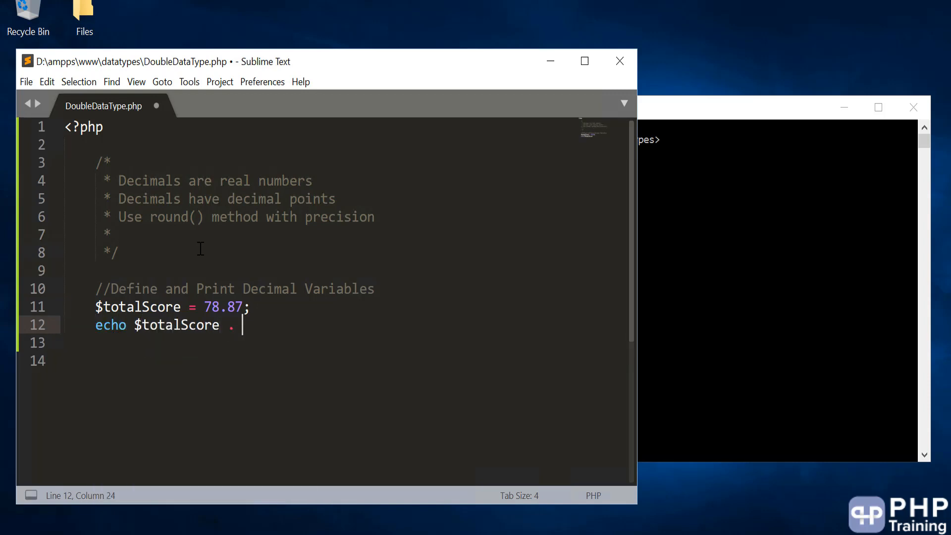
text(PHP_EOL;)
click(777, 139)
text(php DoubleDataType.php)
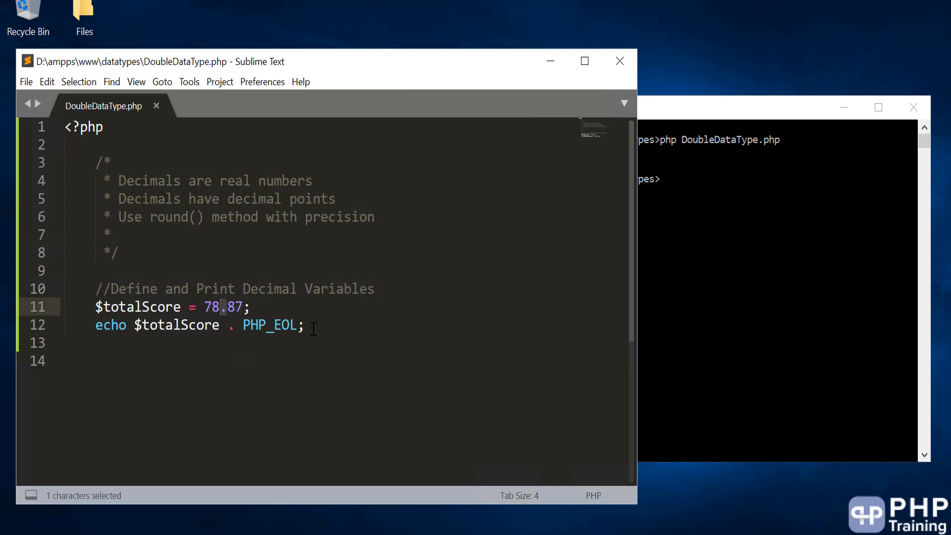
mouse_move(322, 206)
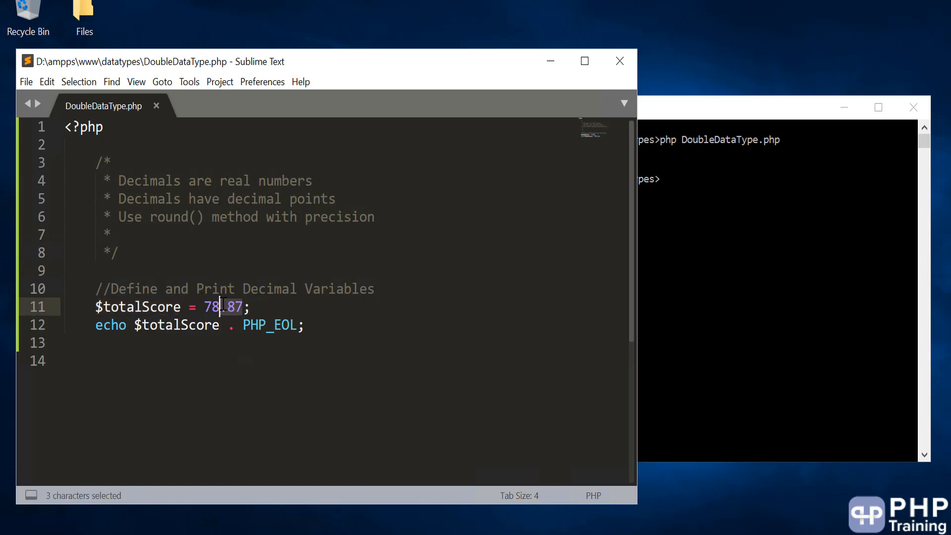
key(ctrl+x)
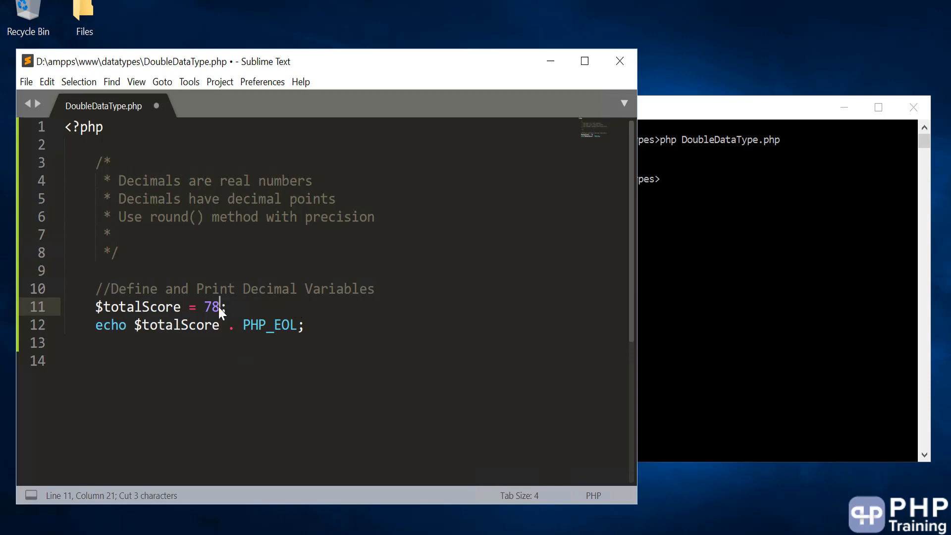
text(.87)
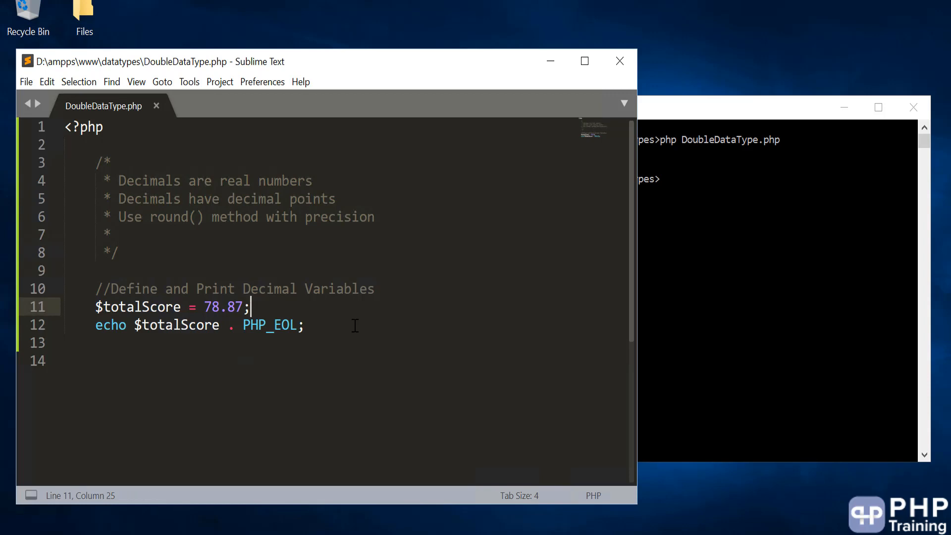
Add '//Negative Decimals' and define $temparature = -40.23;
key(Enter)
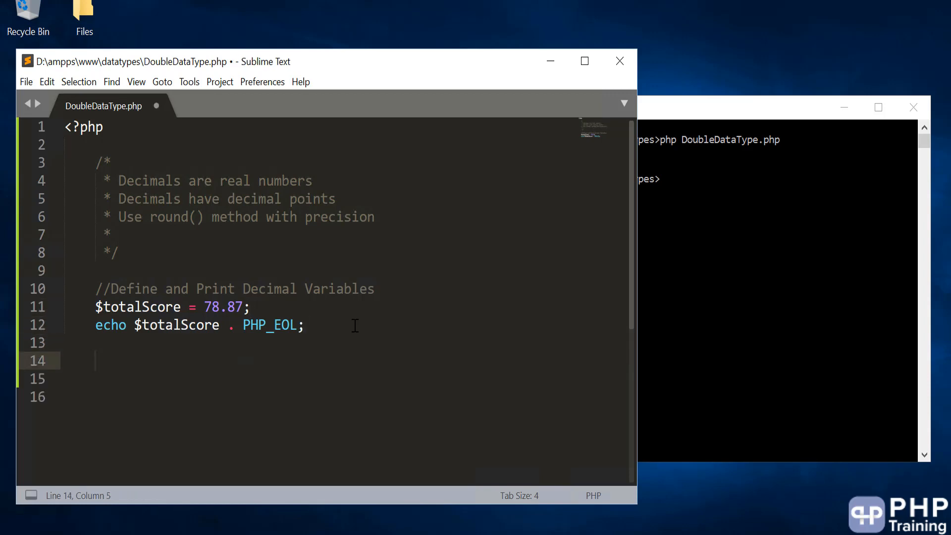
text(//Neg)
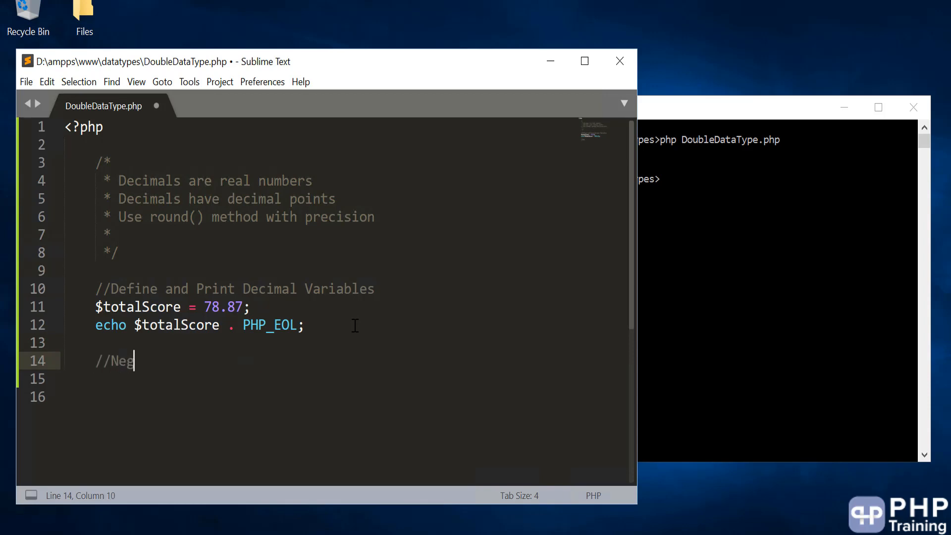
text(ative)
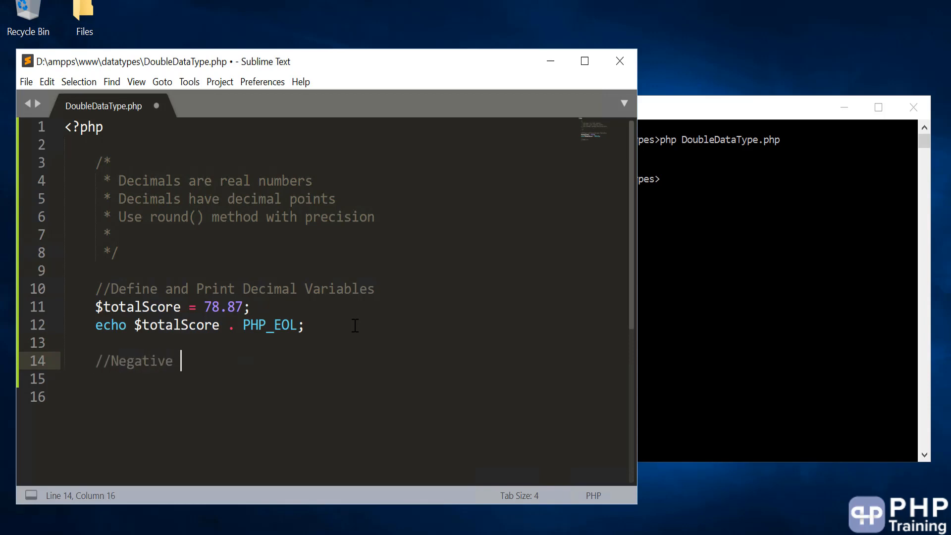
text(Decimals)
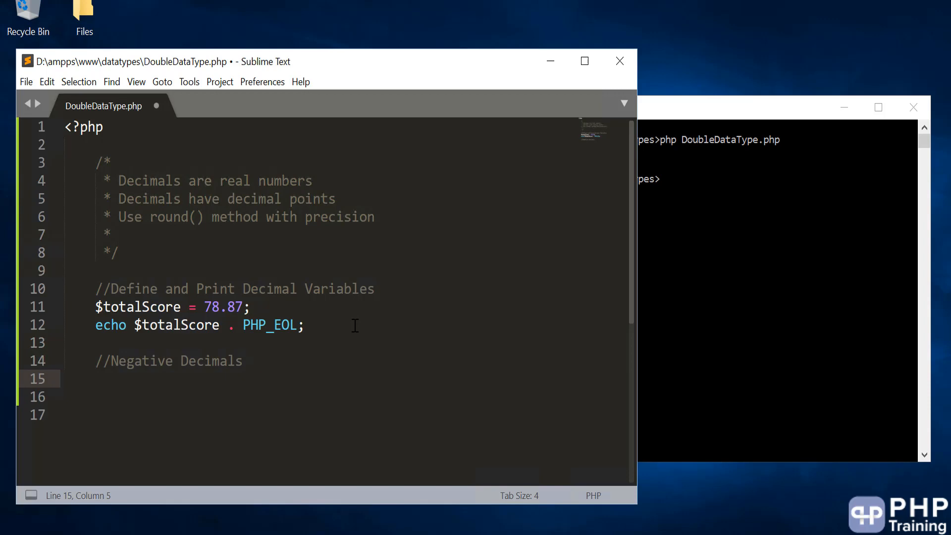
text($temp)
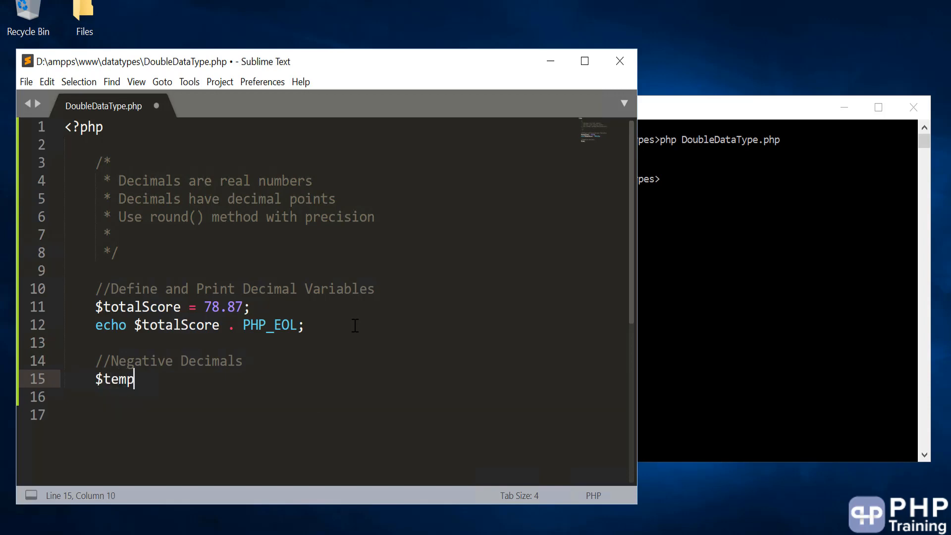
text(ara)
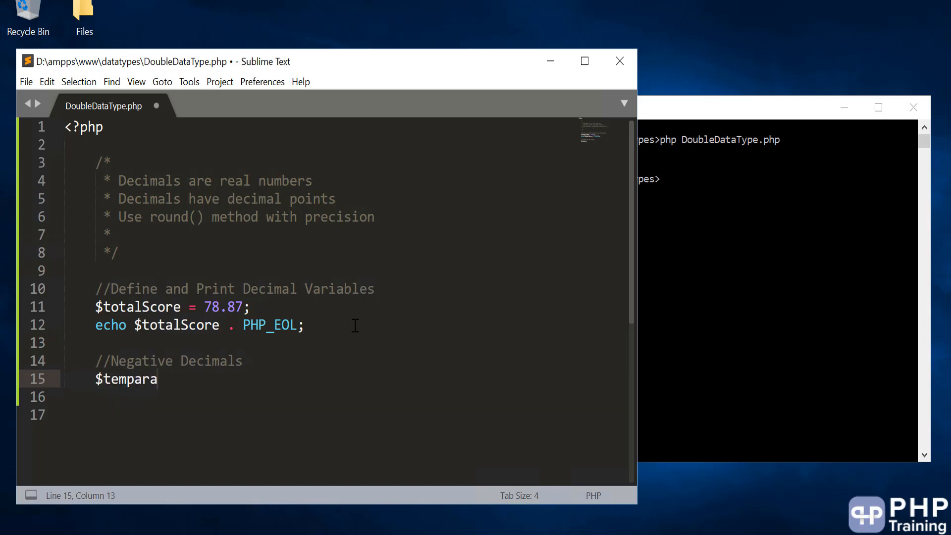
text(ture =)
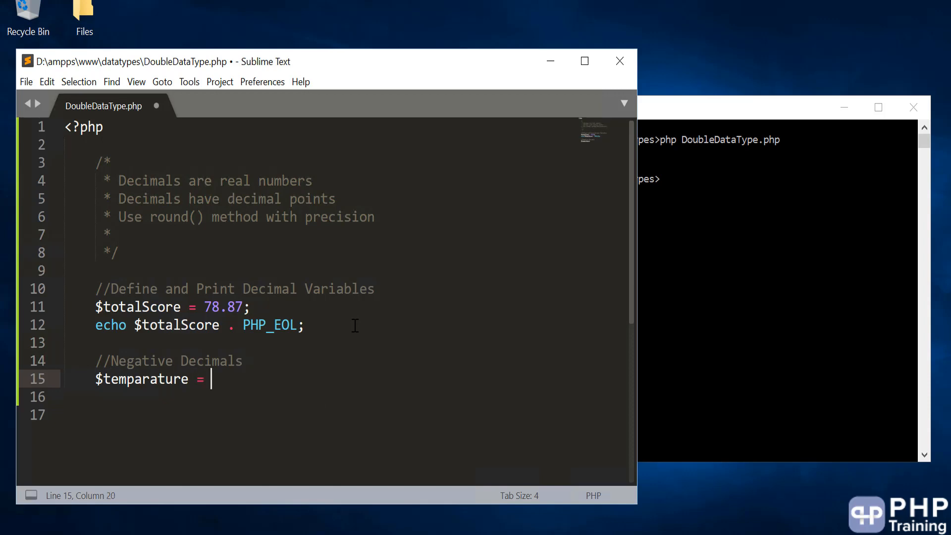
text(-)
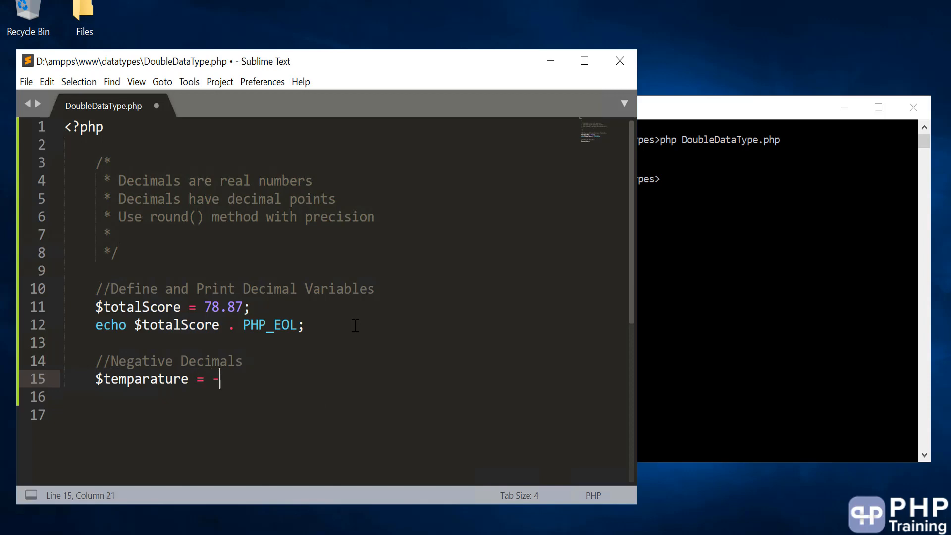
text(40.23;)
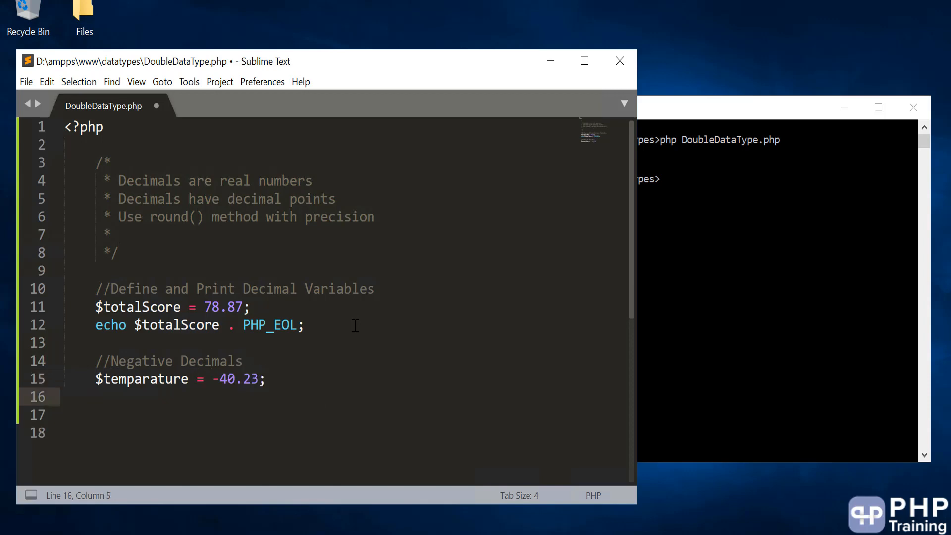
Echo $temparature followed by PHP_EOL
text(echo)
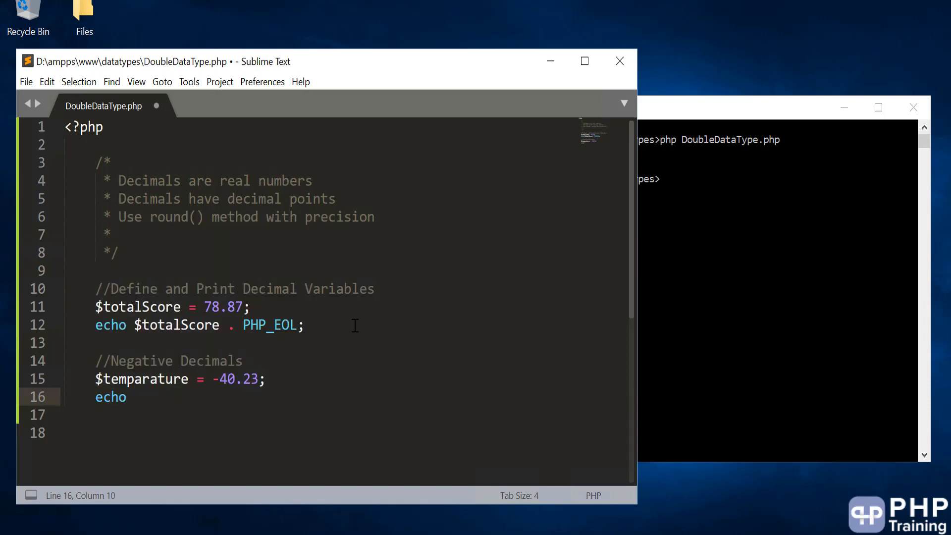
text($temparature .)
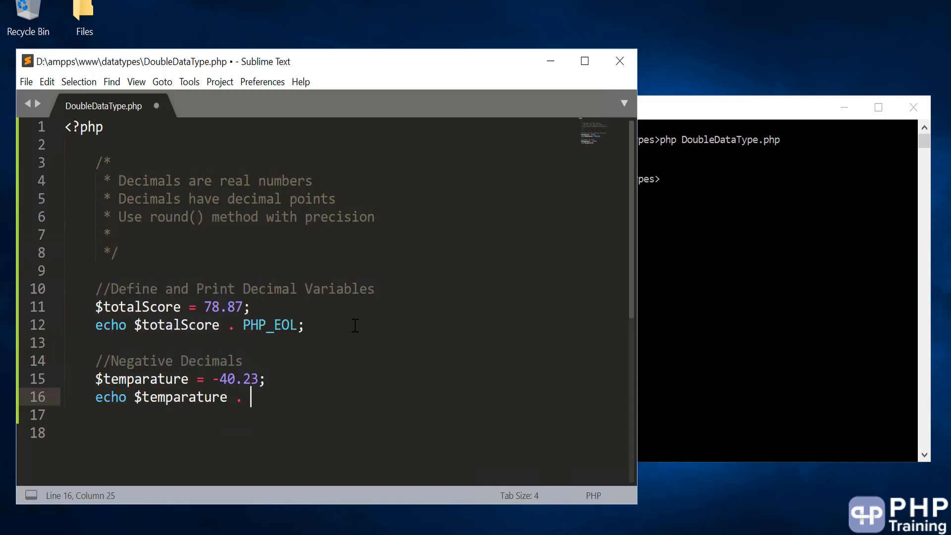
text(PHP_EOL;)
click(777, 180)
text(php DoubleDataType.php)
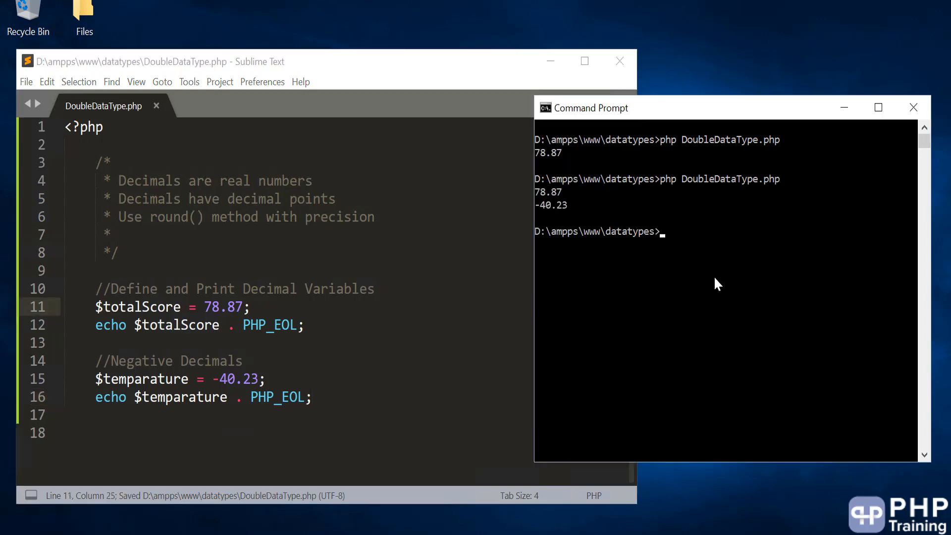
Return to the DoubleDataType.php code after the rerun prints 78.87 and -40.23
click(539, 205)
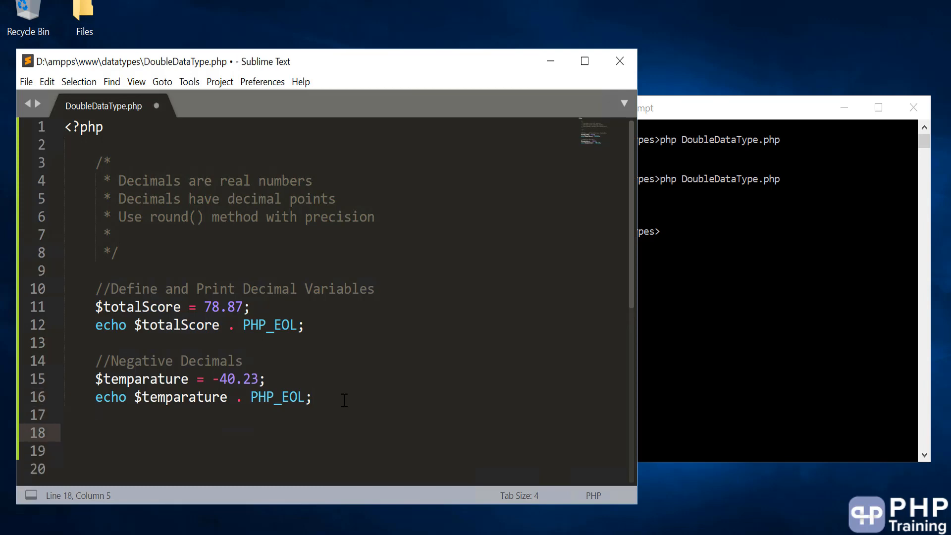
Add '//round a Double Value' and define $price = 4.99;
text(//r)
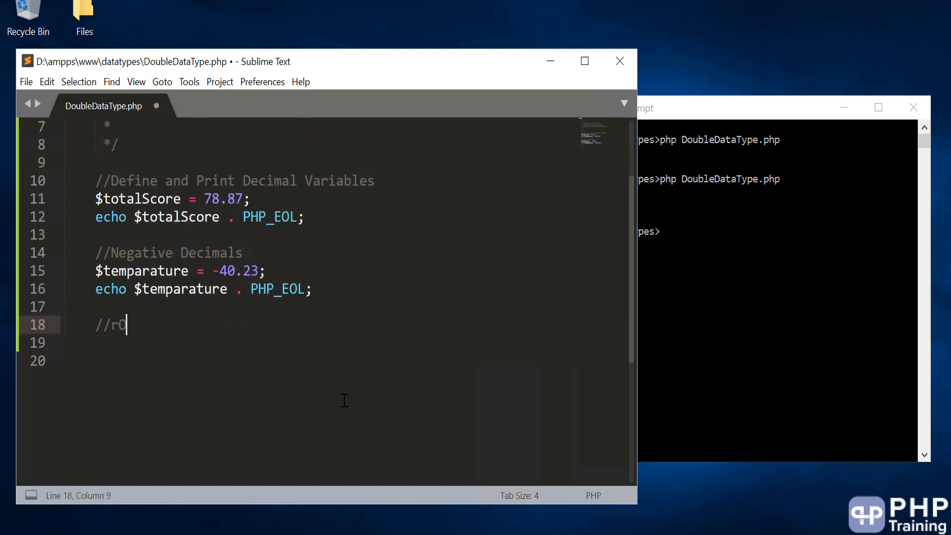
text(ou)
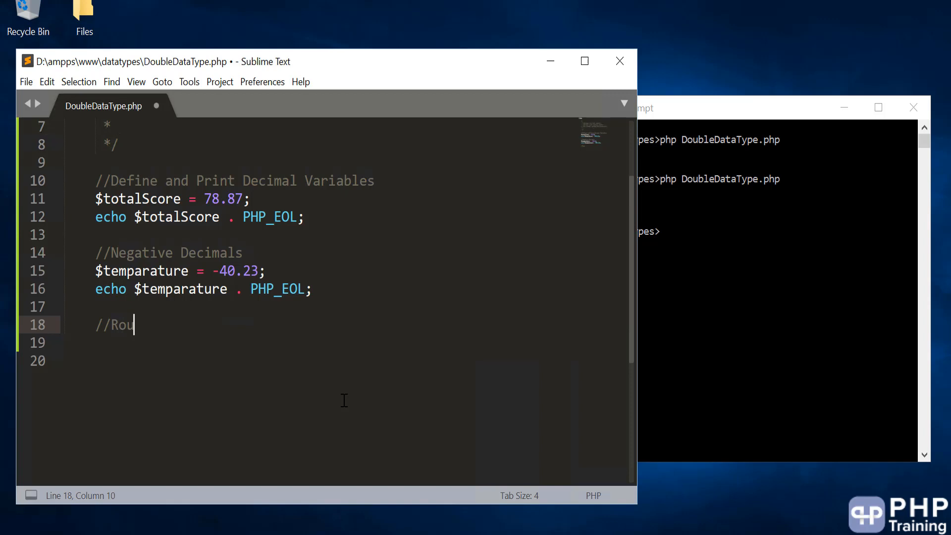
text(nd)
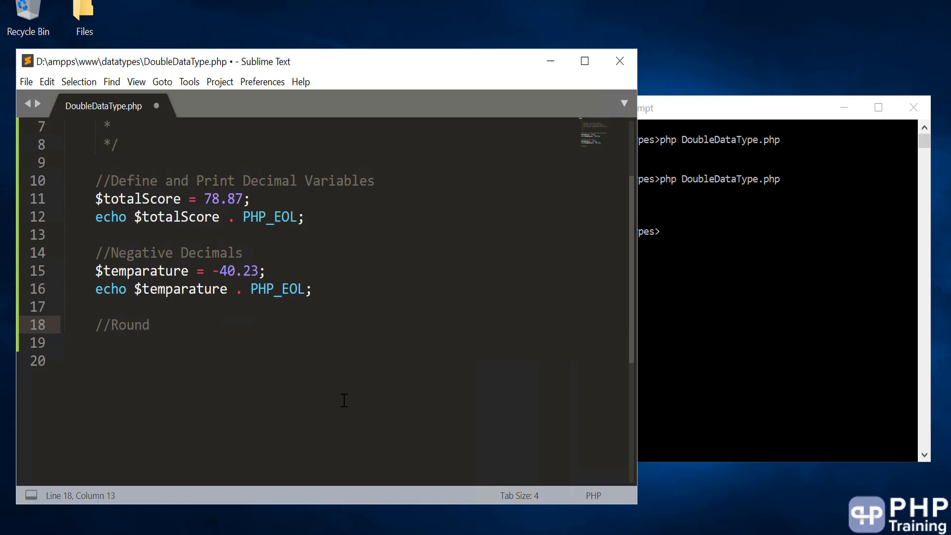
text(a Double V)
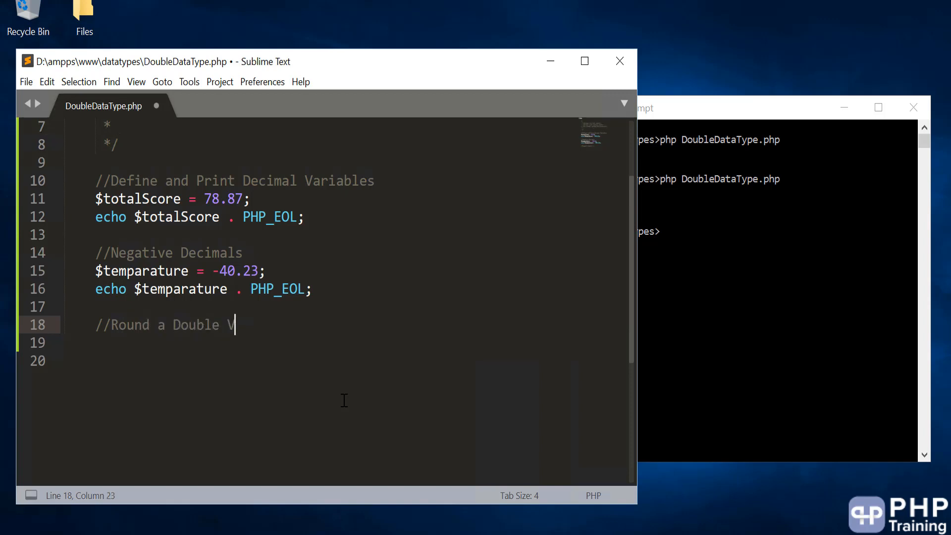
text(alue)
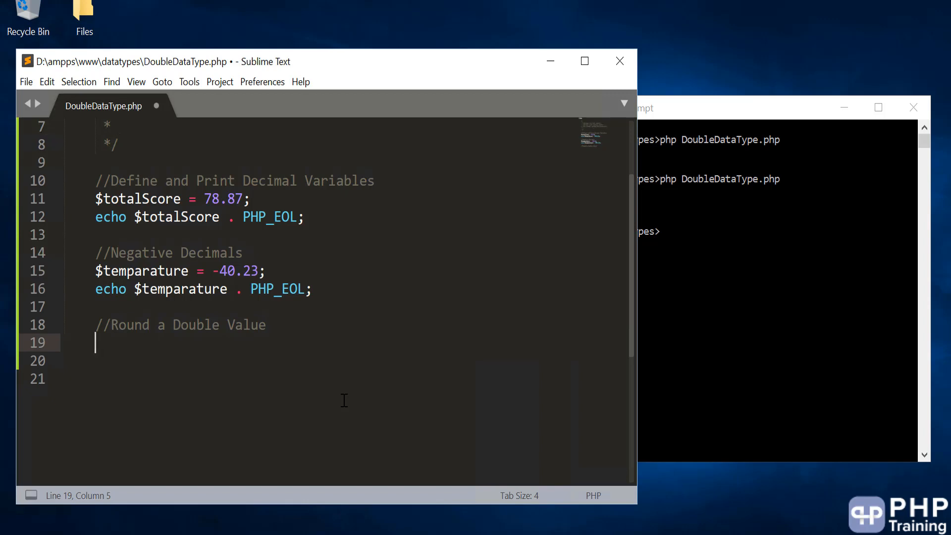
text($price =)
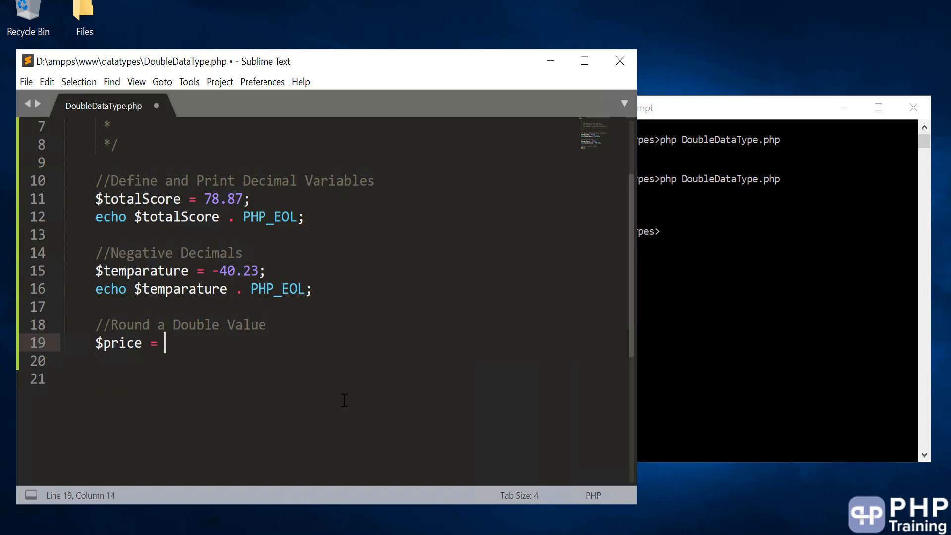
text(4.991)
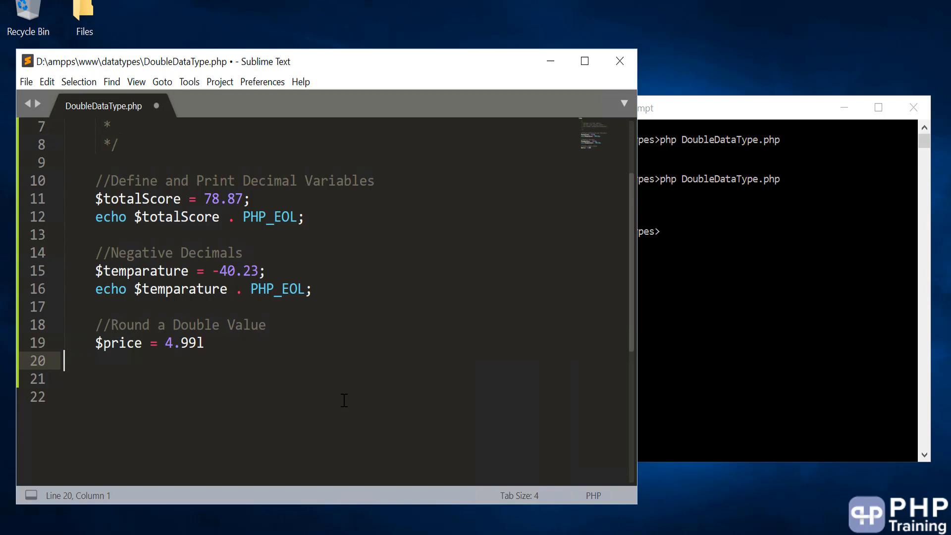
text(;)
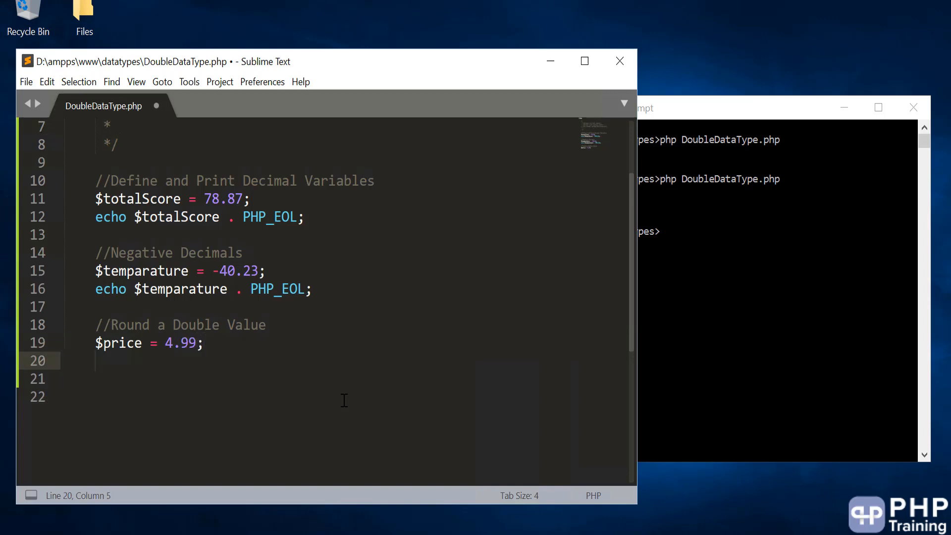
Echo round($price) . PHP_EOL; so the rerun prints 5
text(echo round)
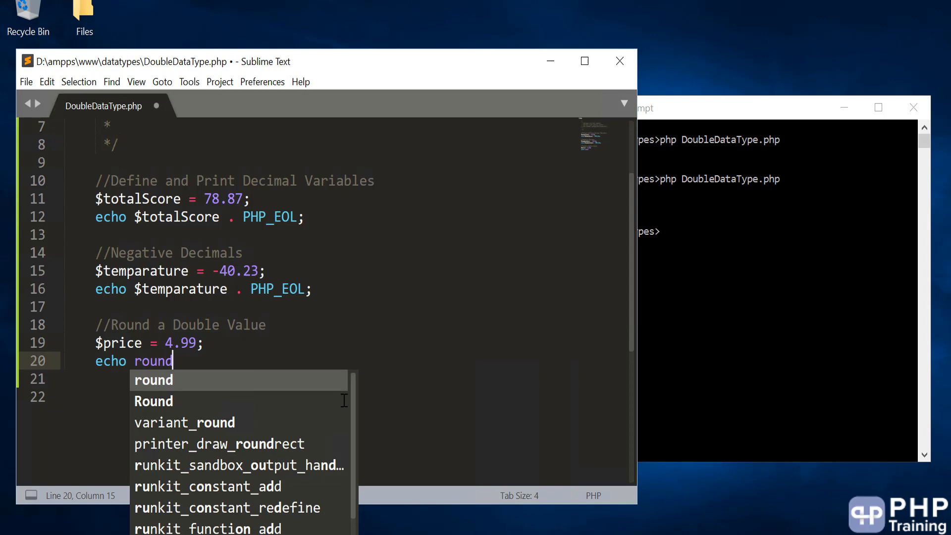
text(($)
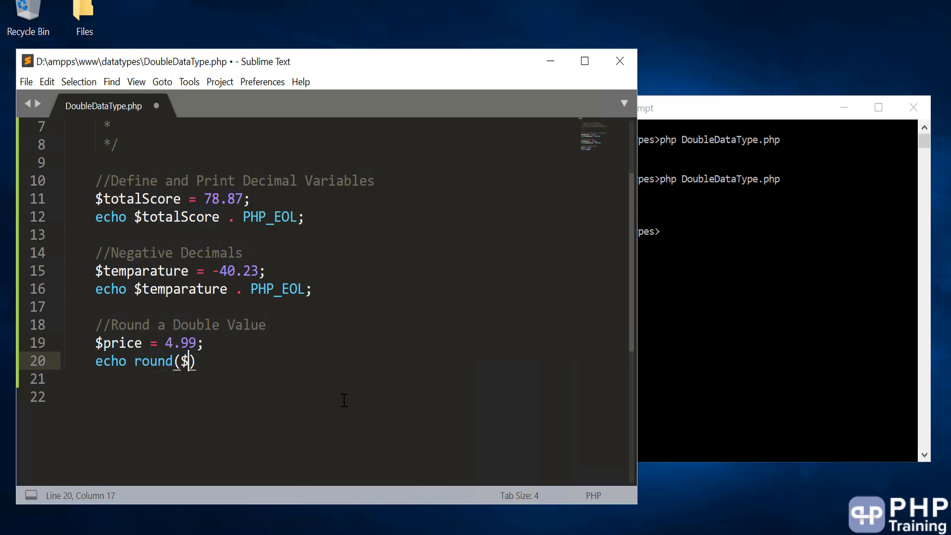
text(price) .)
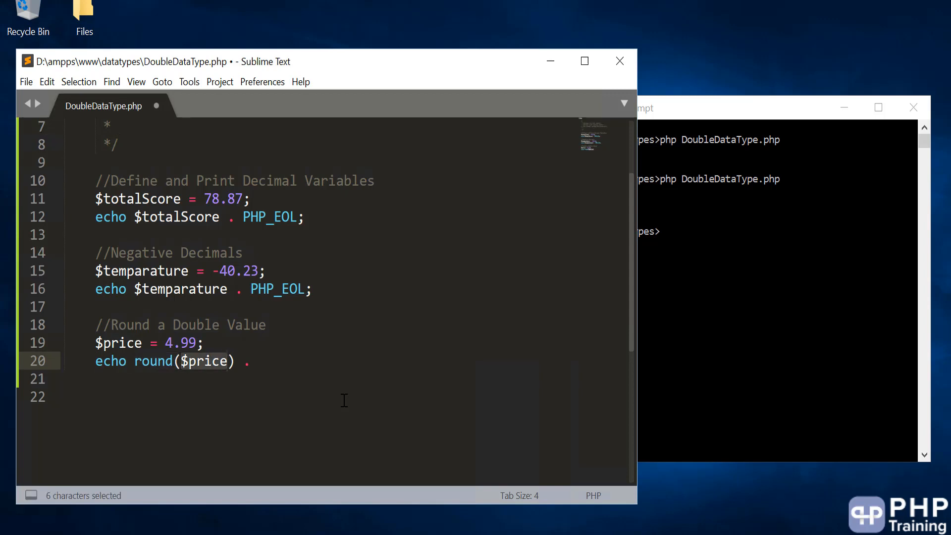
click(256, 361)
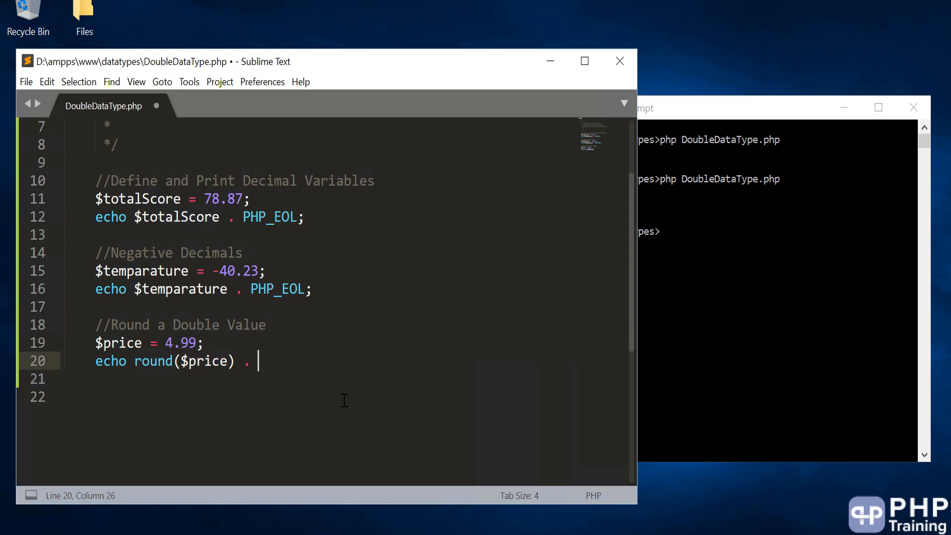
text(PHP_EOL;)
click(778, 231)
text(php DoubleDataType.php)
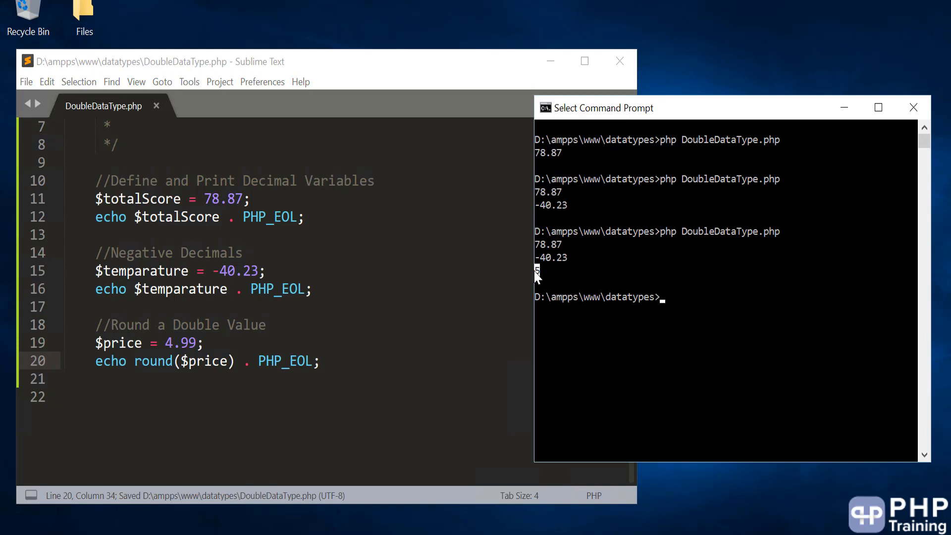
click(328, 361)
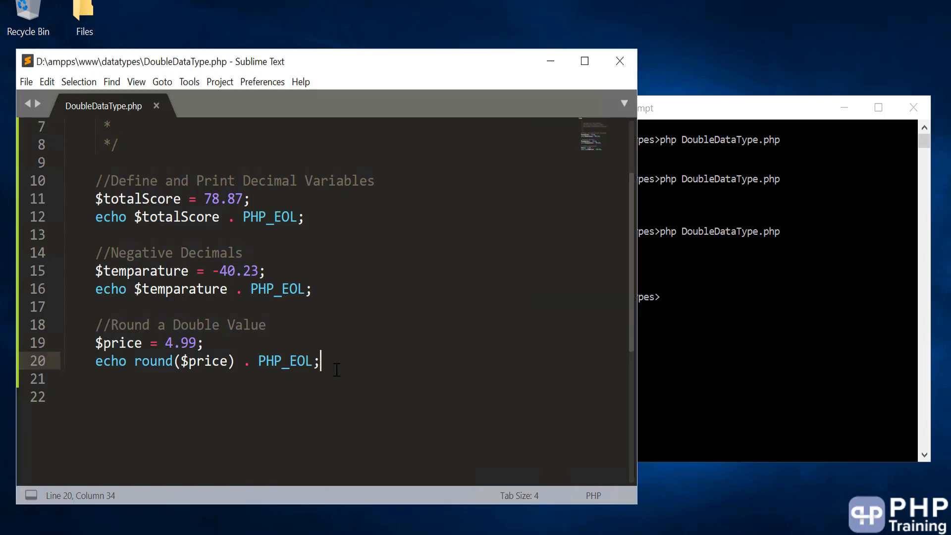
Start the comment '//Compare two Double with Precision' on a new line
key(enter)
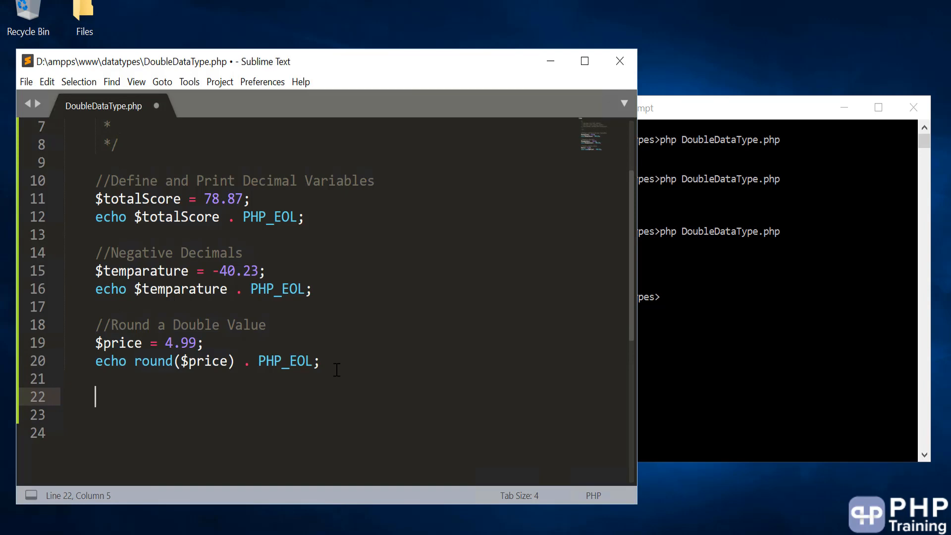
text(//c)
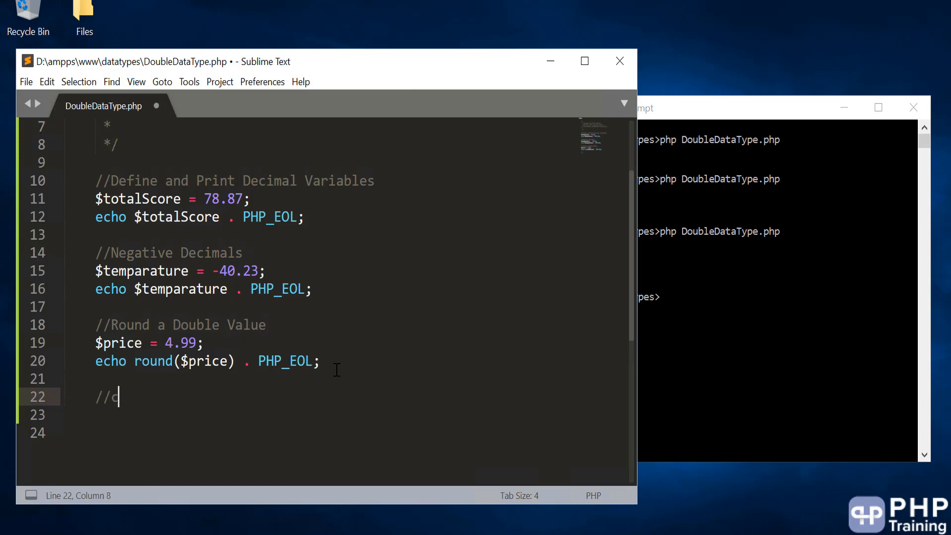
key(Backspace)
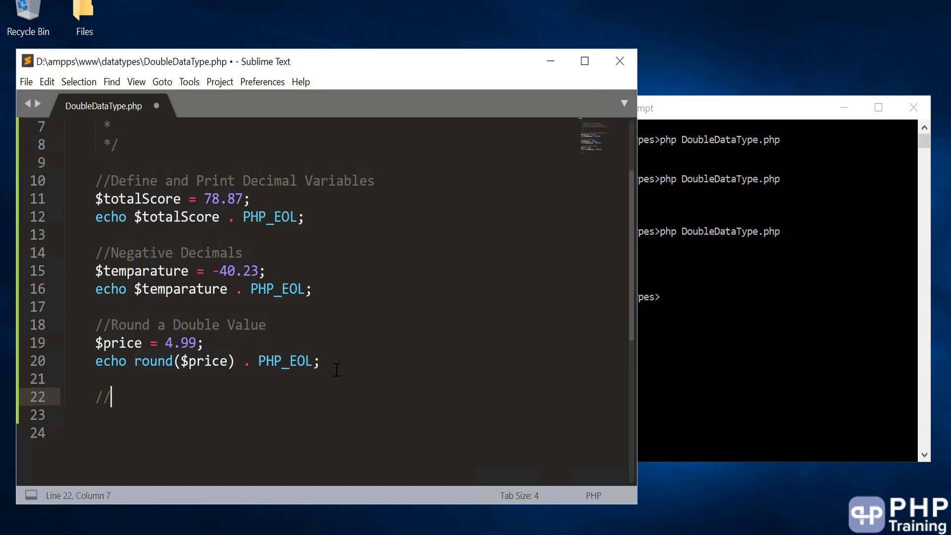
text(Compare two D)
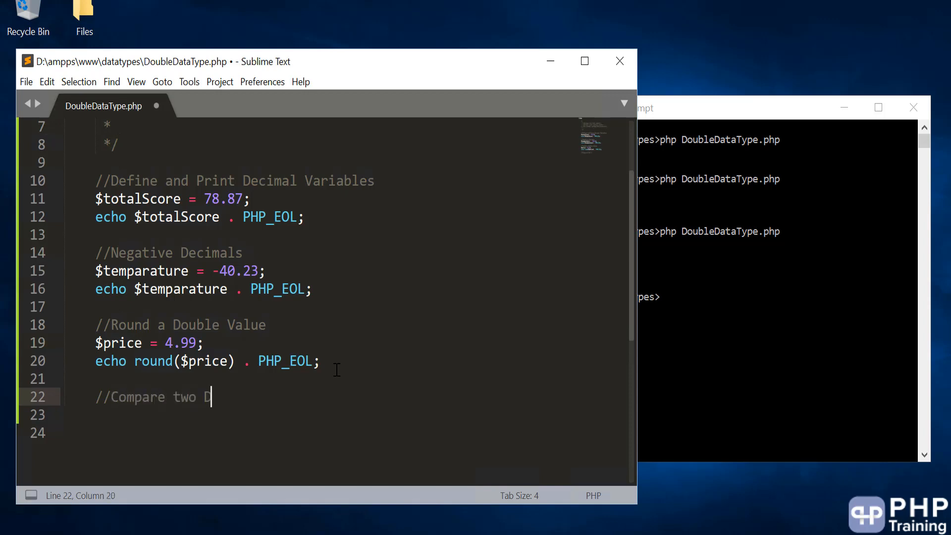
text(ouble with)
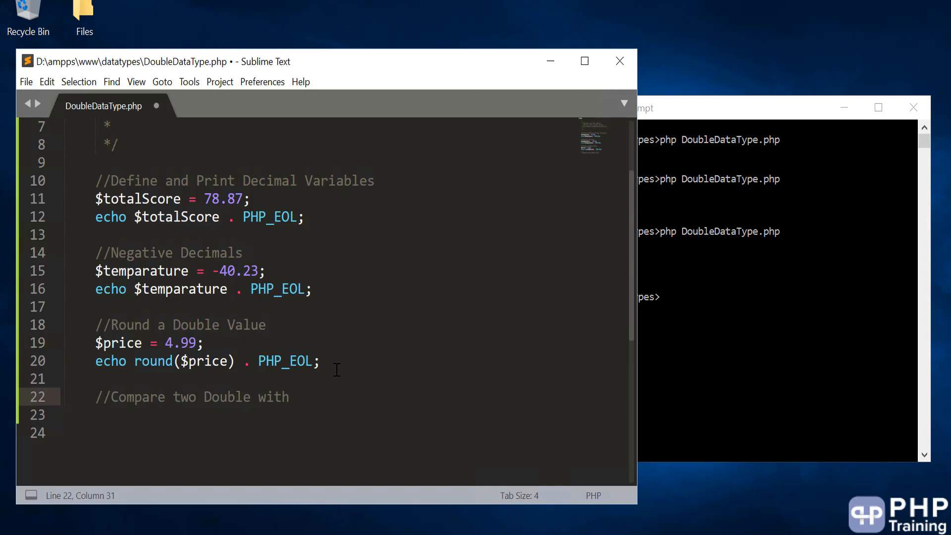
text(Precision)
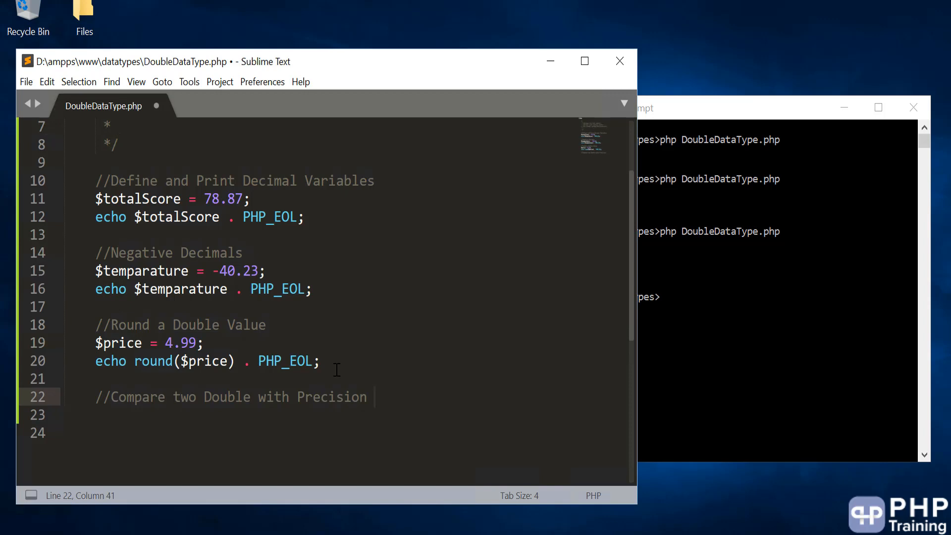
Finish the comment with '0.1 = 1.87 ~ 1.97' and begin a line below it
text(0)
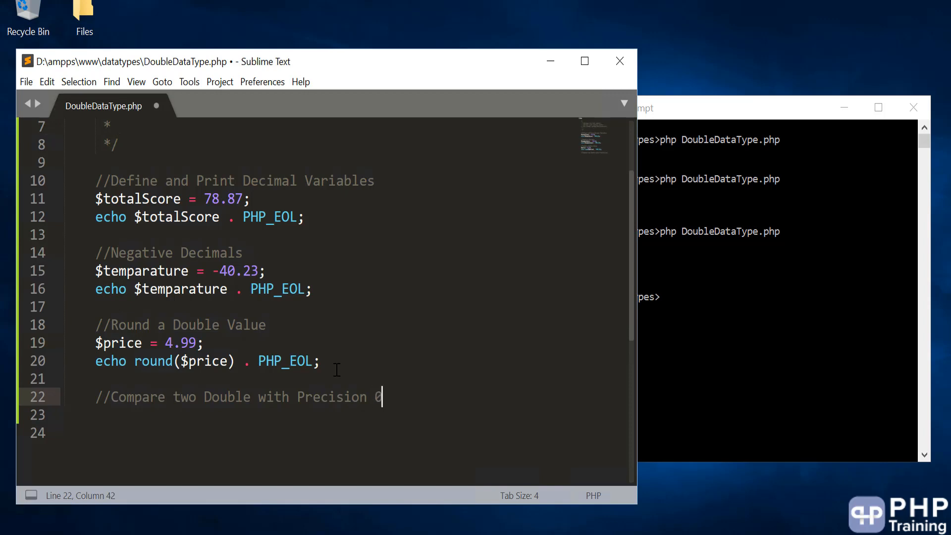
text(.1)
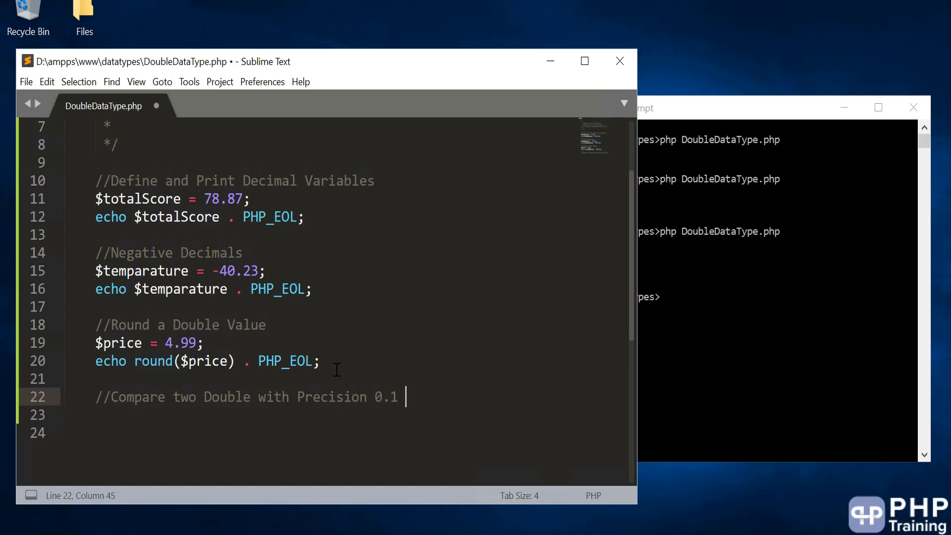
text(=)
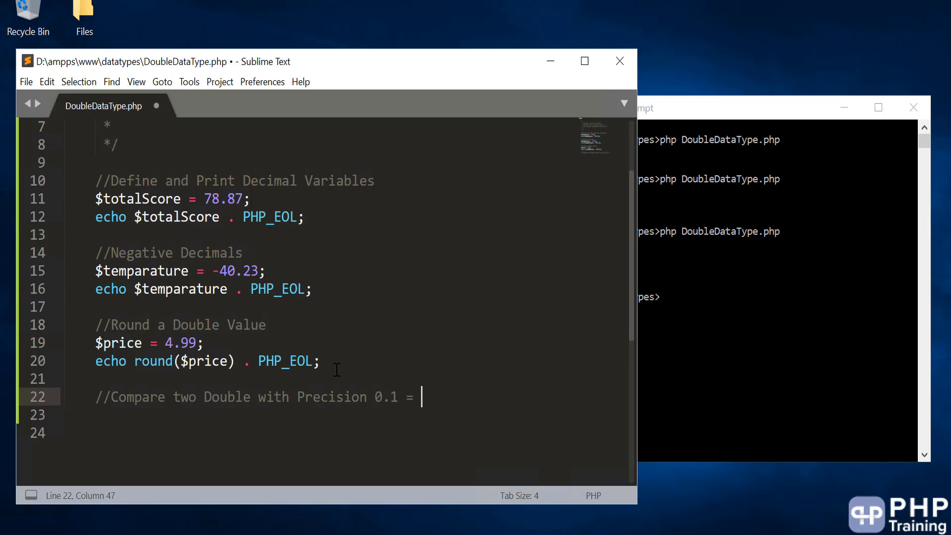
text(1.87)
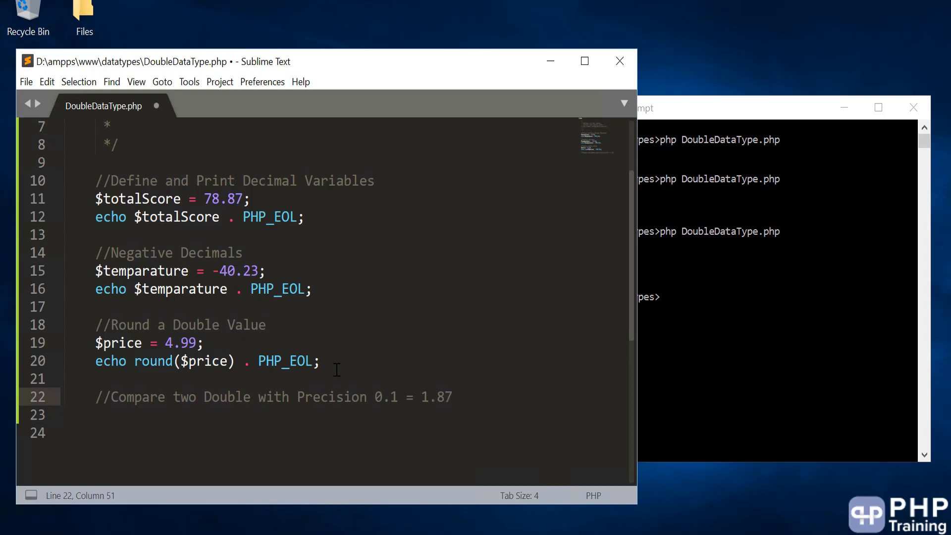
text(~)
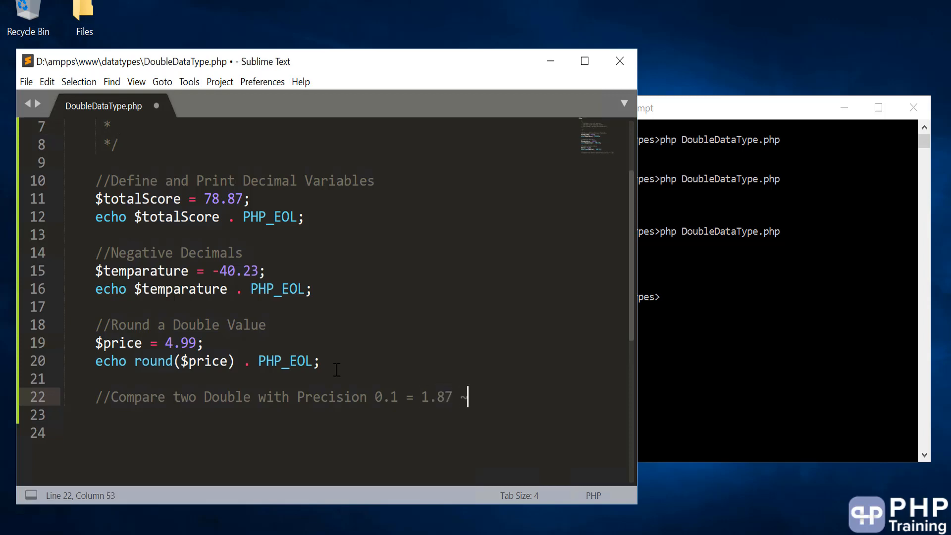
text(1.9)
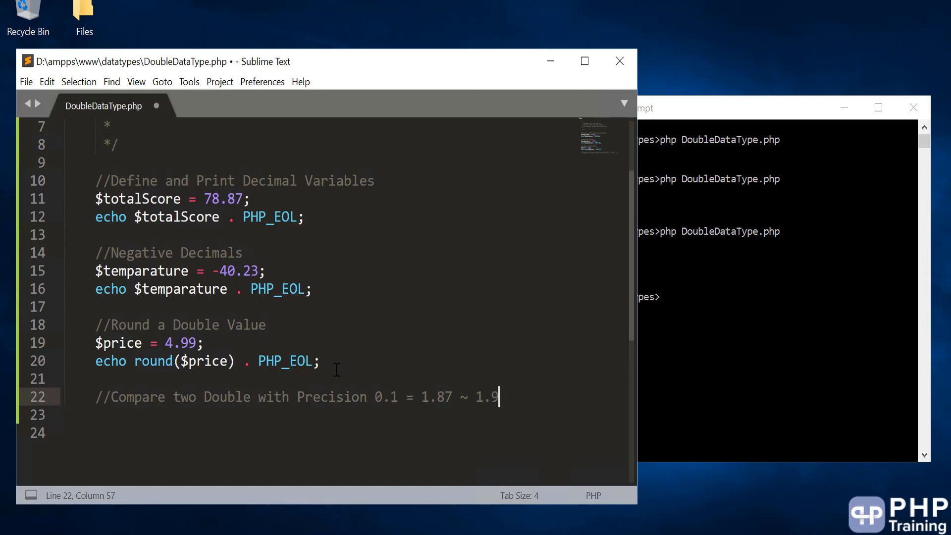
text(7)
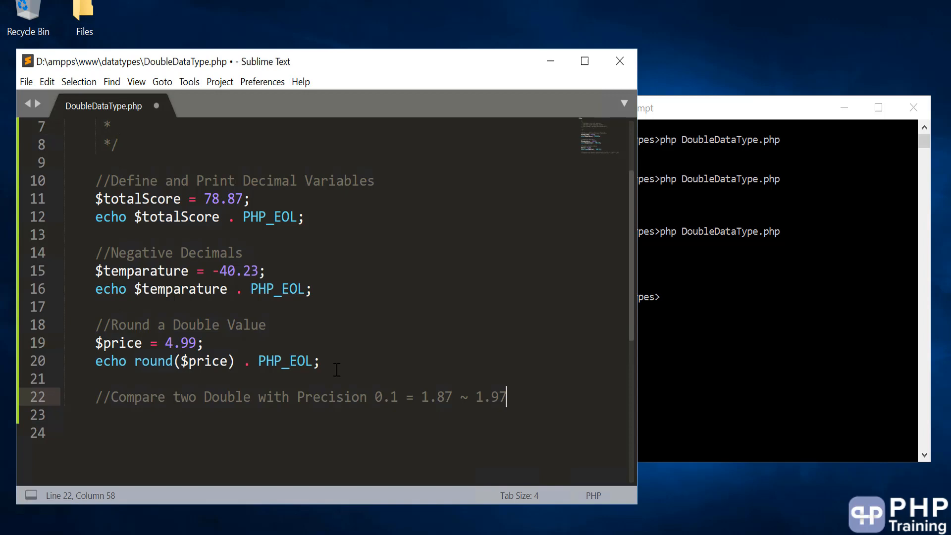
key(enter)
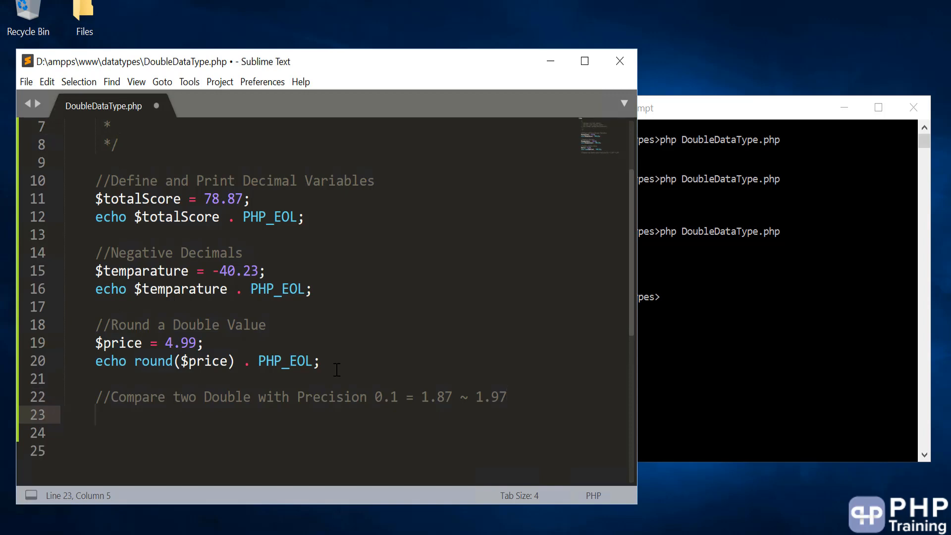
Define $price = 1.87; and $bid = 1.97; under the precision comment
text($price)
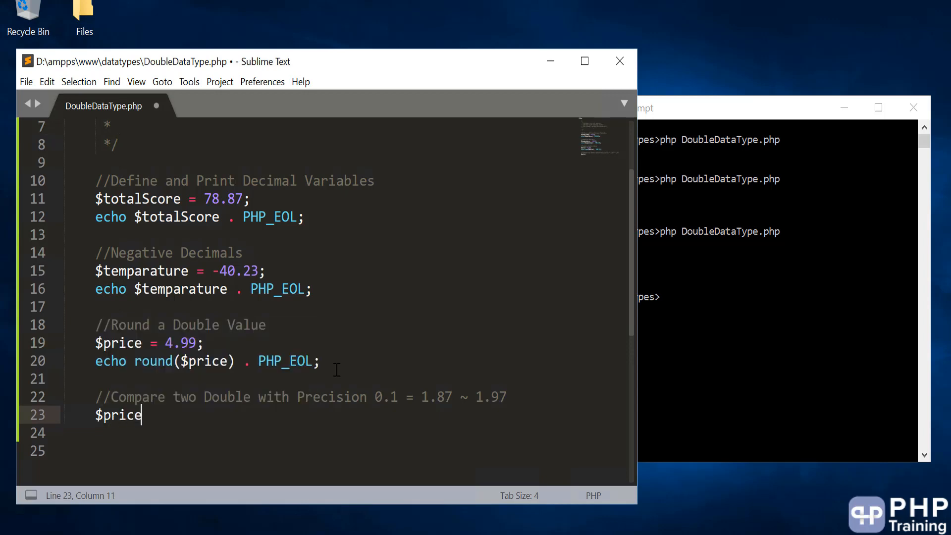
text(=)
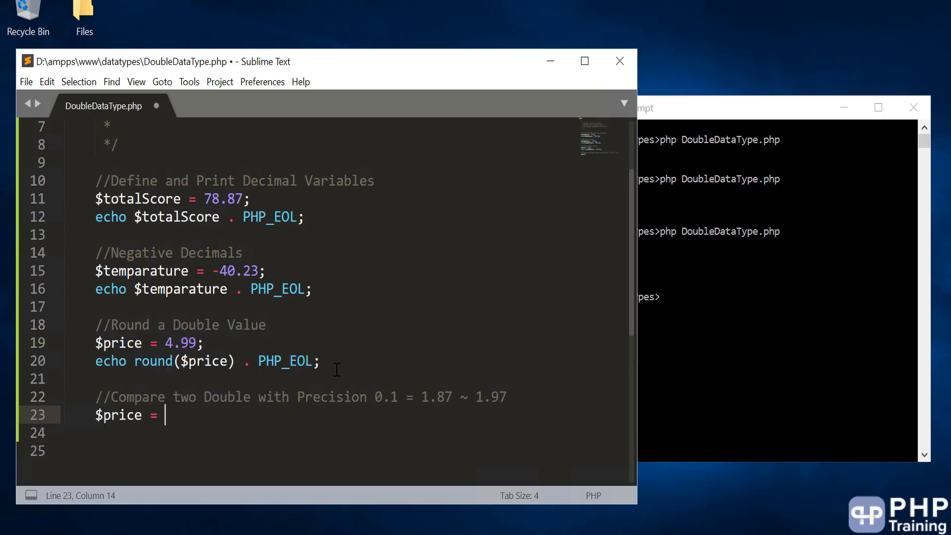
text(1.871)
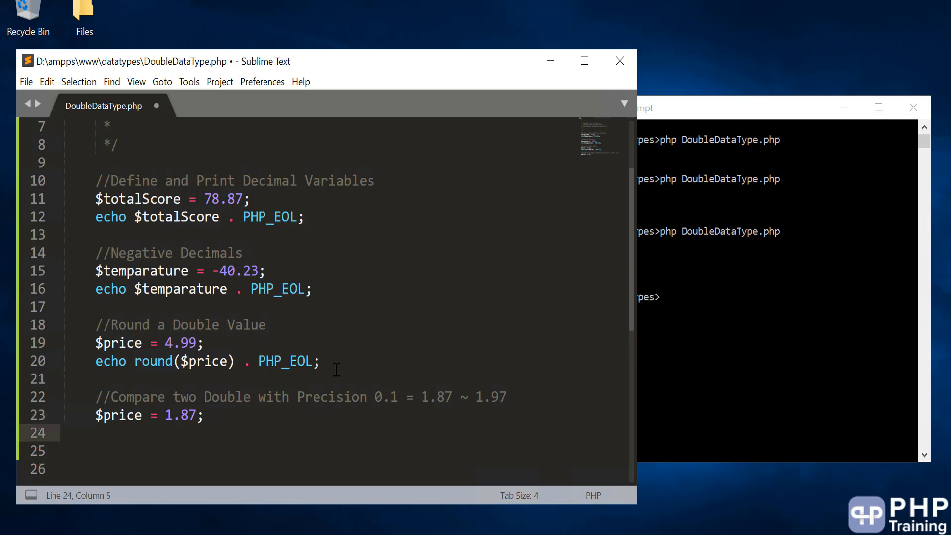
text($bid)
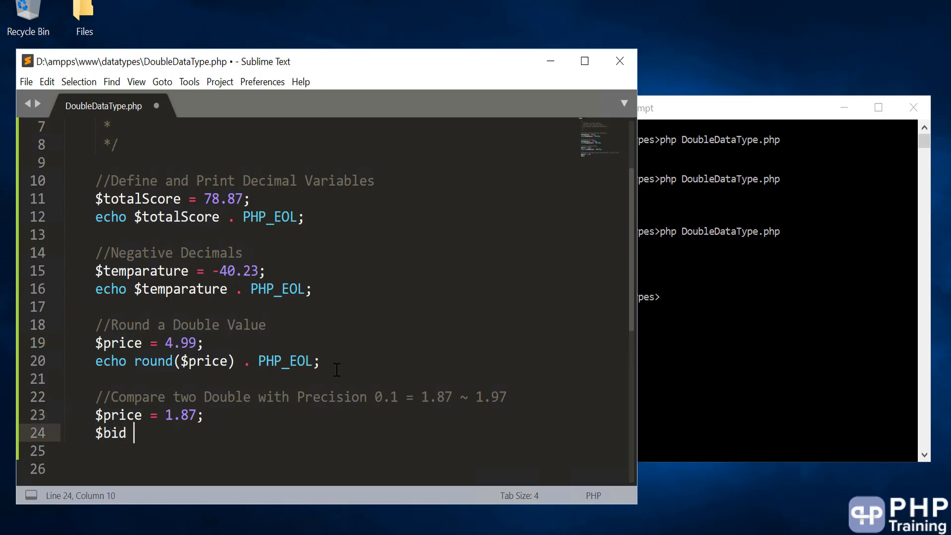
text(= 1.97)
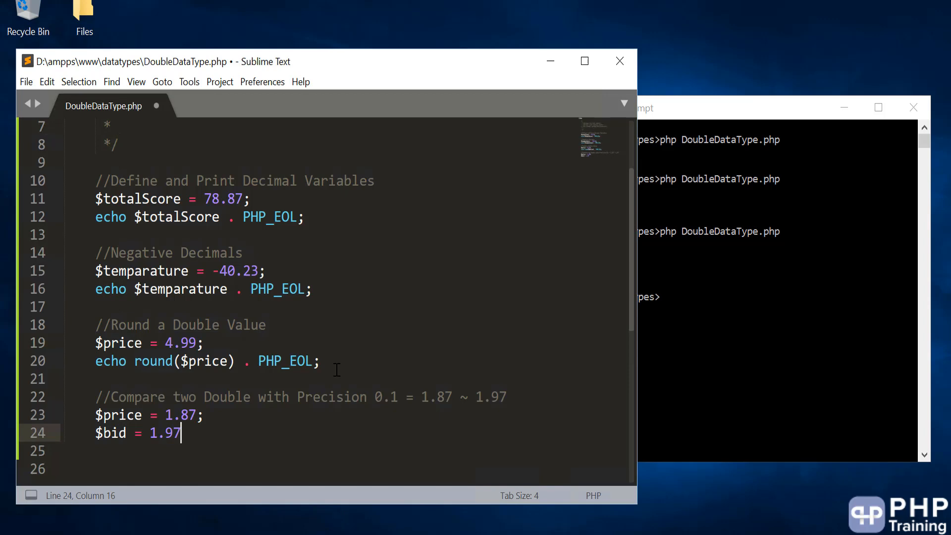
text(;)
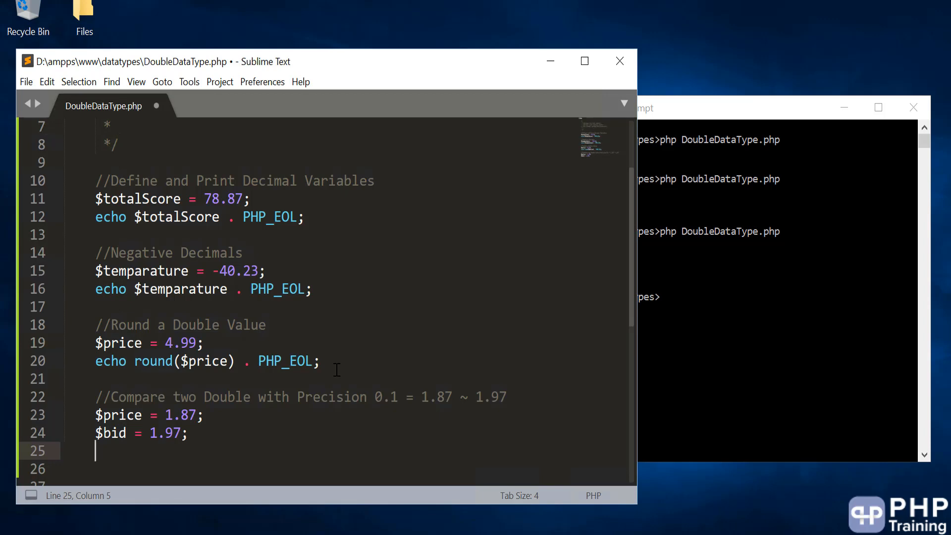
Write the condition echo ( abs($price - $bid) < 0.1 )
text(echo)
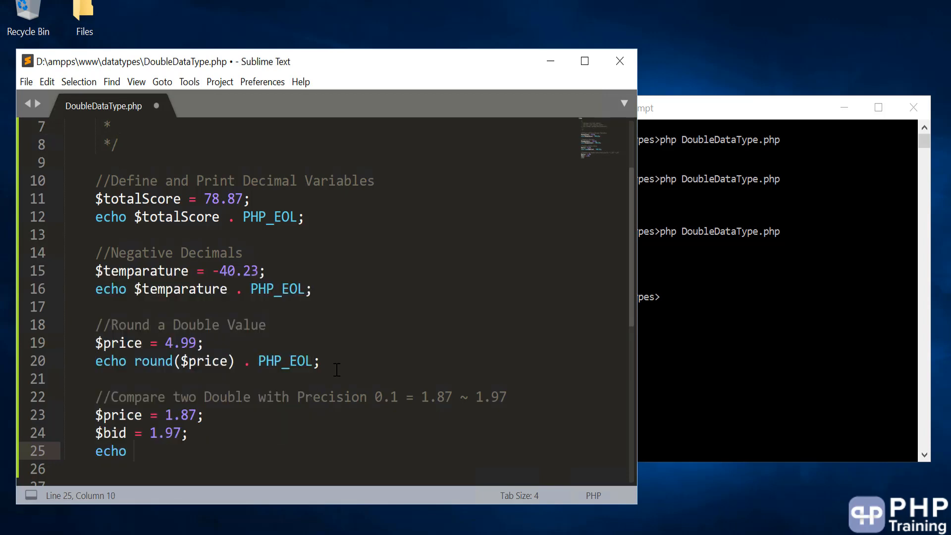
text(( ads)
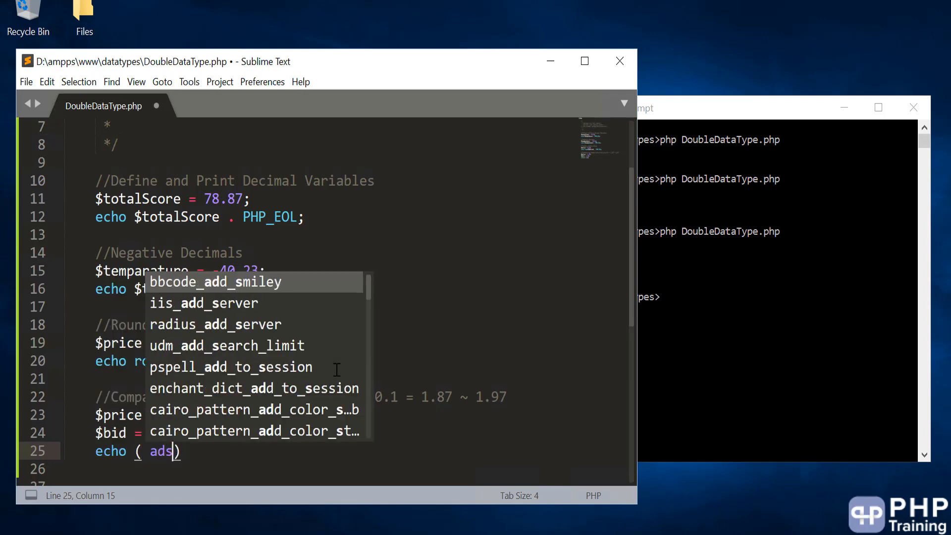
text(abs()
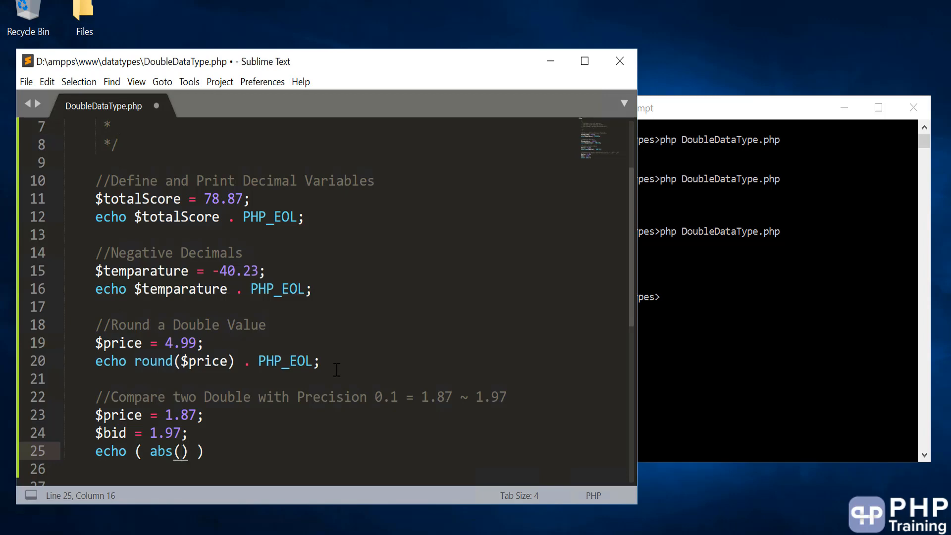
text($price -)
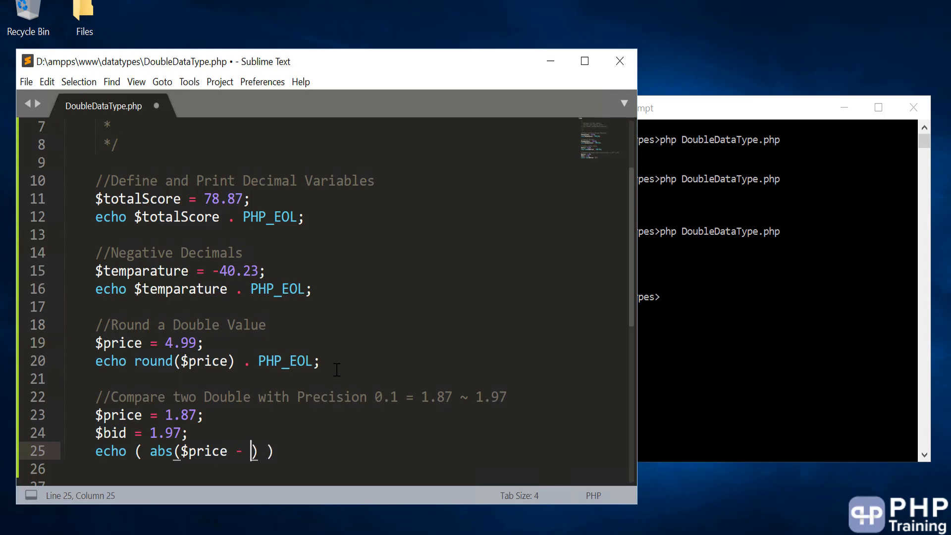
text($)
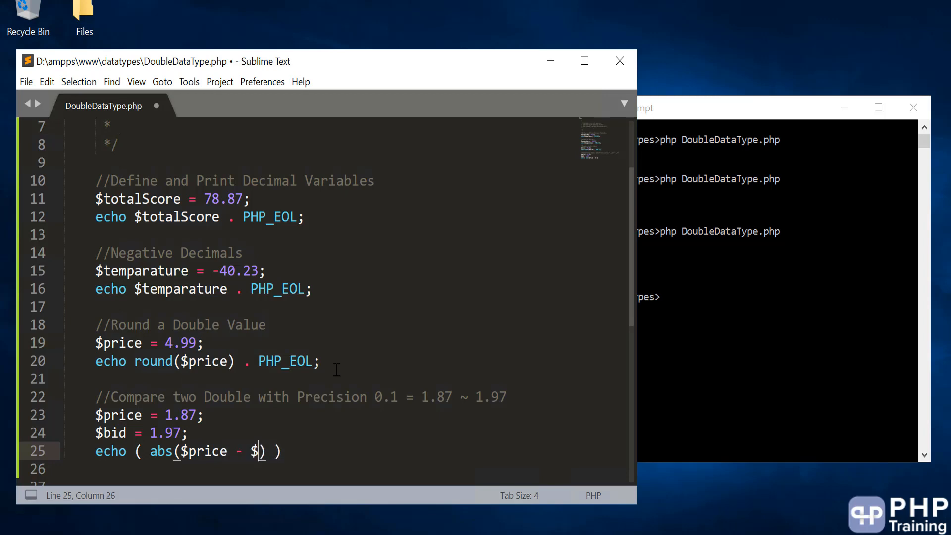
text(bid)
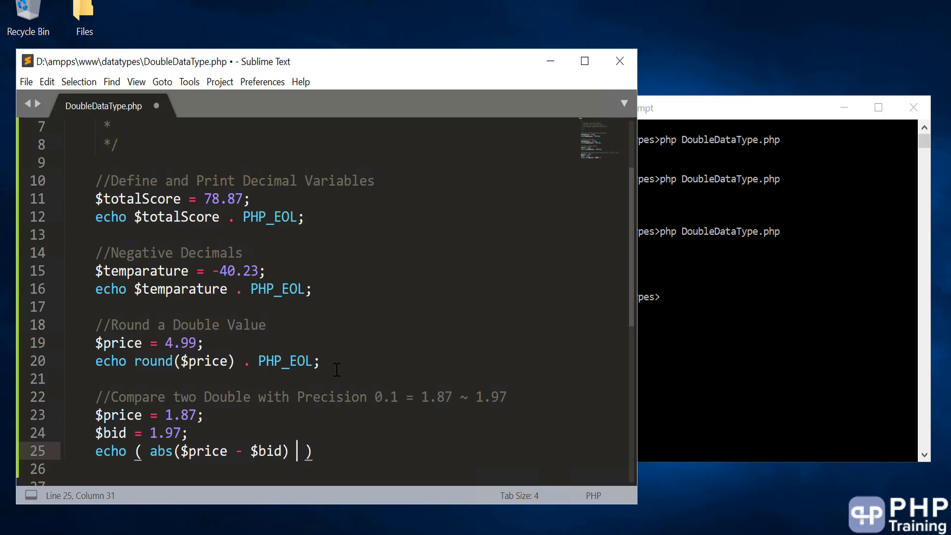
text(< 0.1)
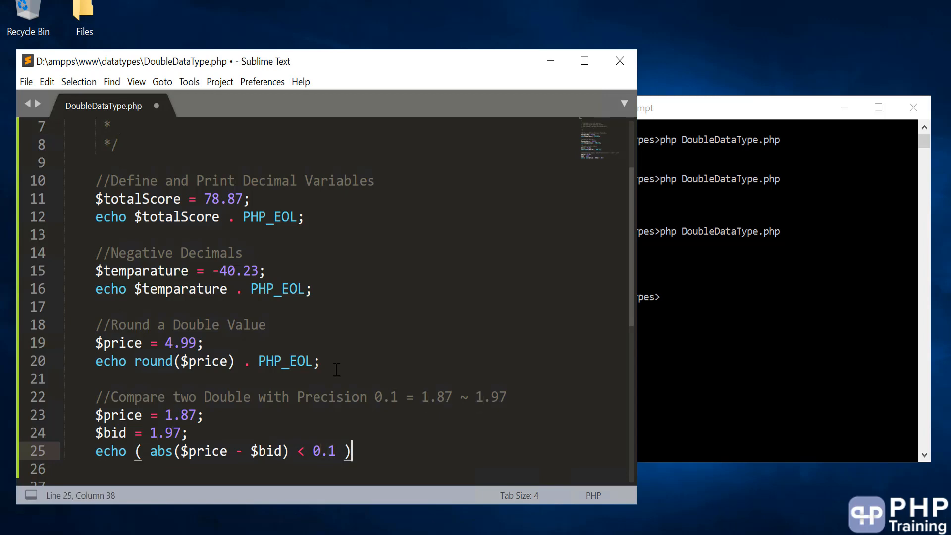
Complete the ternary with ? "Accepting" : "Rejected";
text(? "")
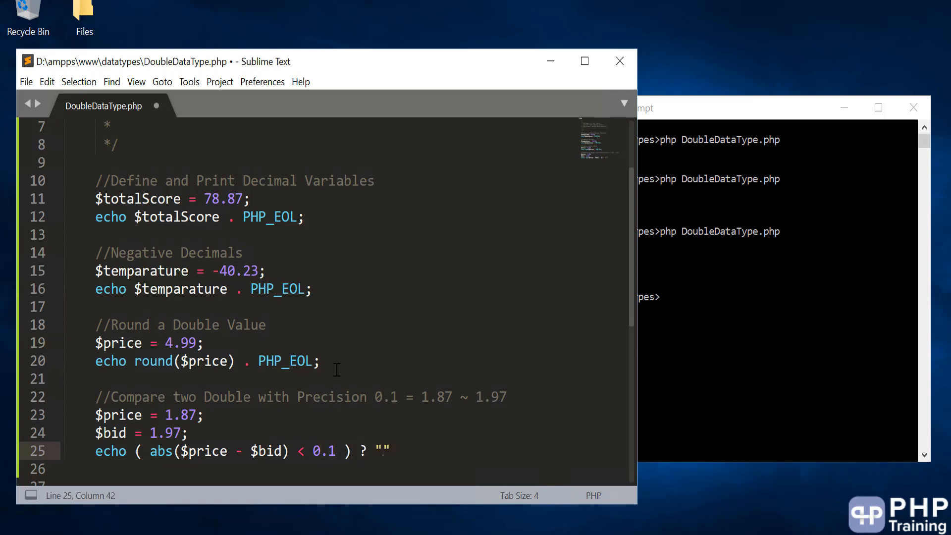
text(Acc)
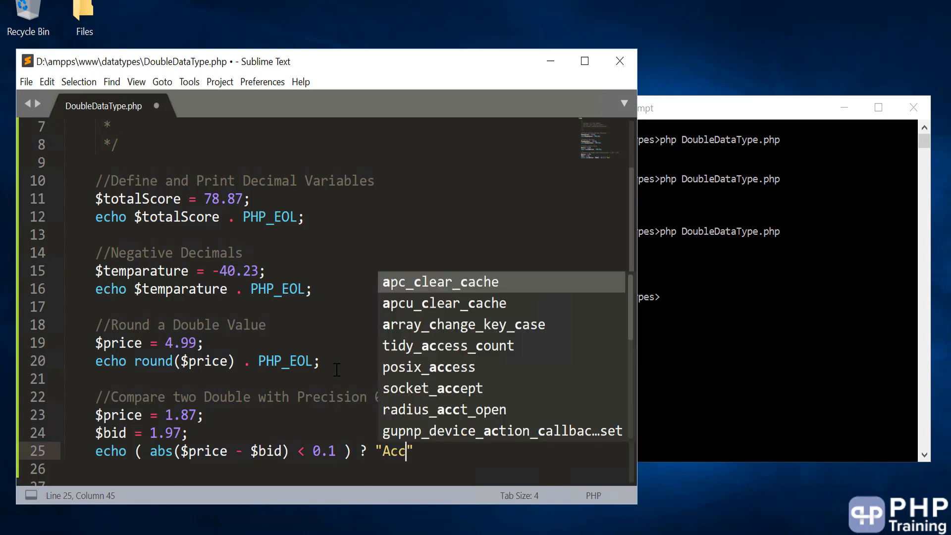
text(ptiung)
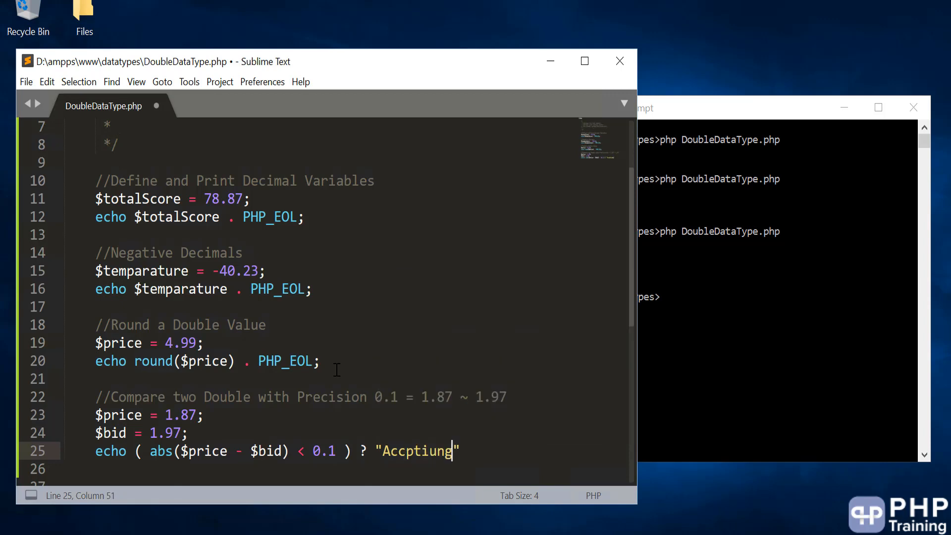
text(Accepting)
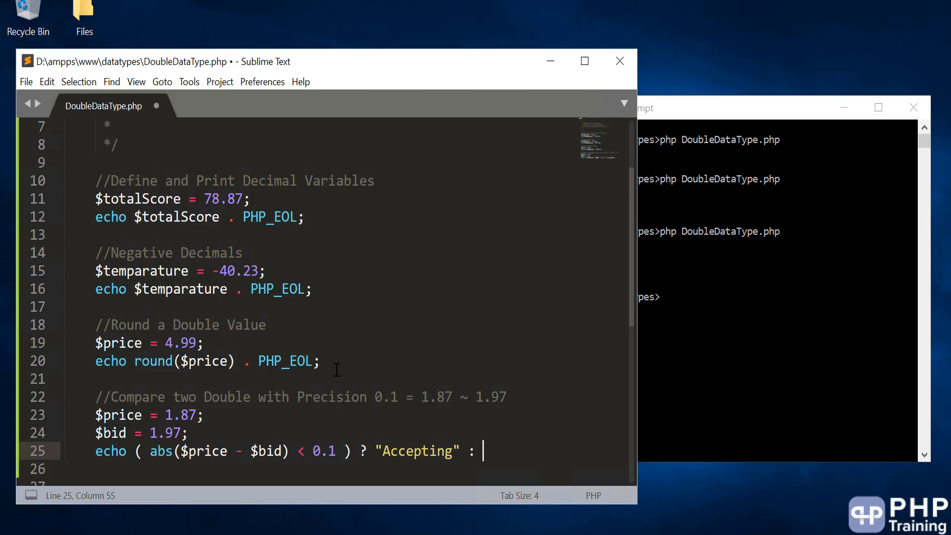
text("Rejected")
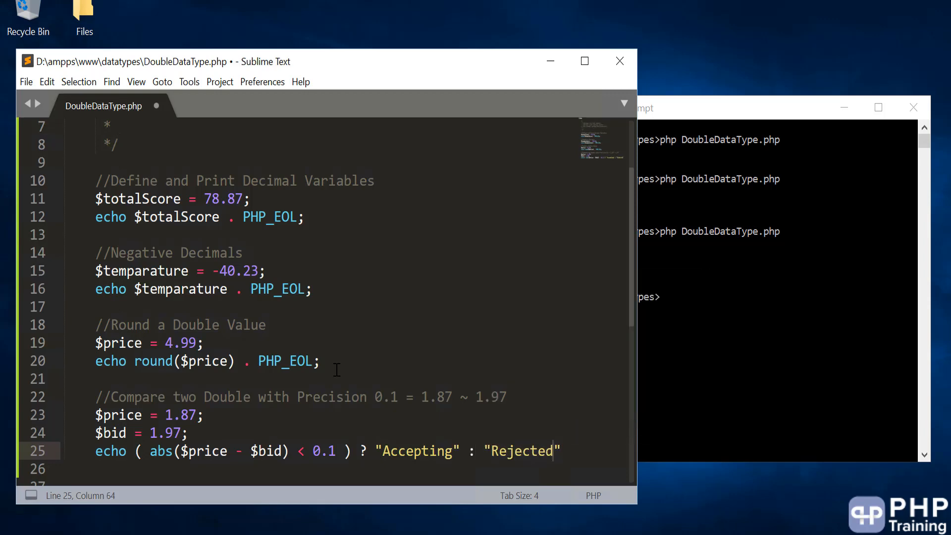
text(;)
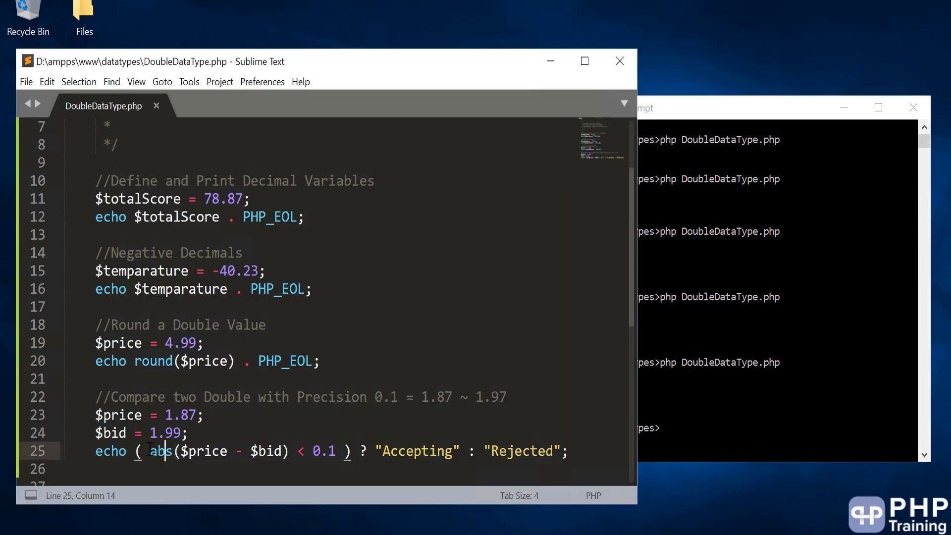
Highlight abs() in the comparison, then save DoubleDataType.php with $bid restored to 1.97
double_click(160, 451)
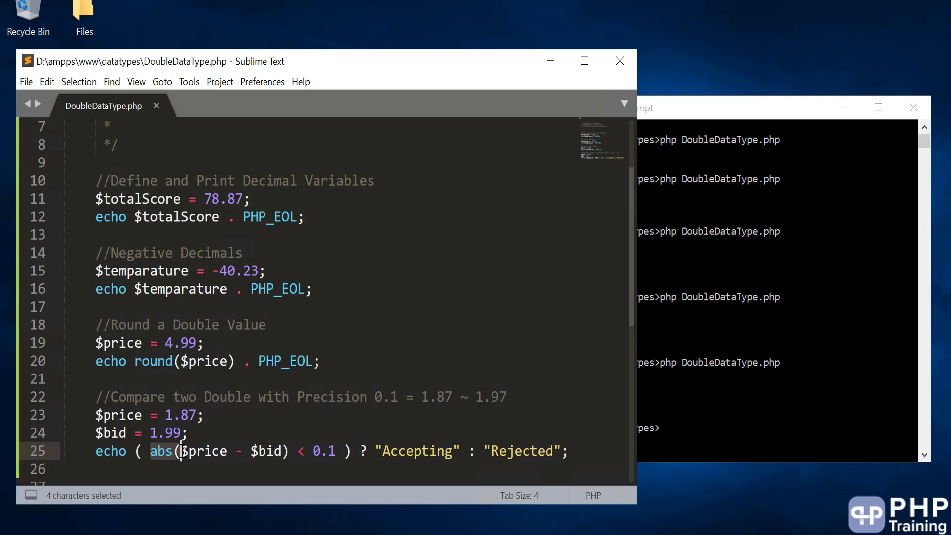
mouse_move(310, 405)
text(7)
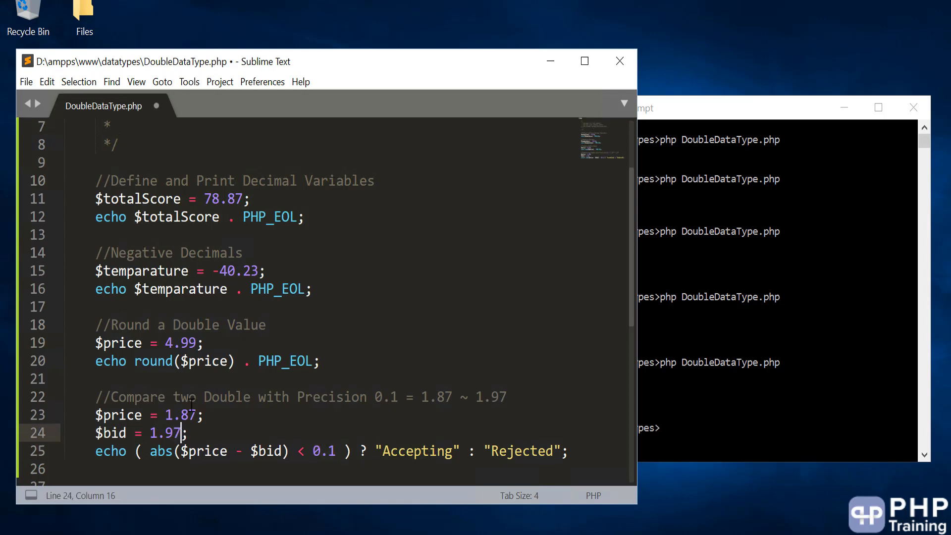
key(ctrl+s)
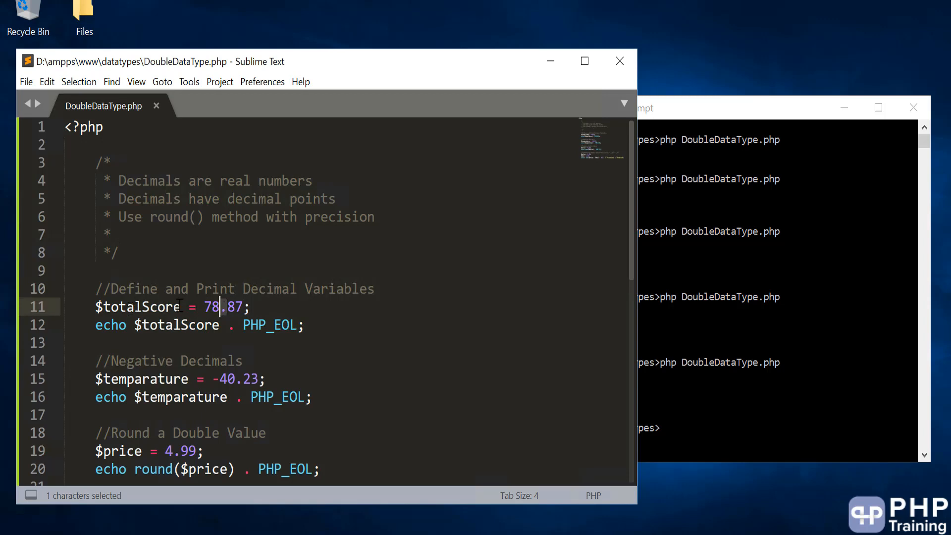
double_click(136, 307)
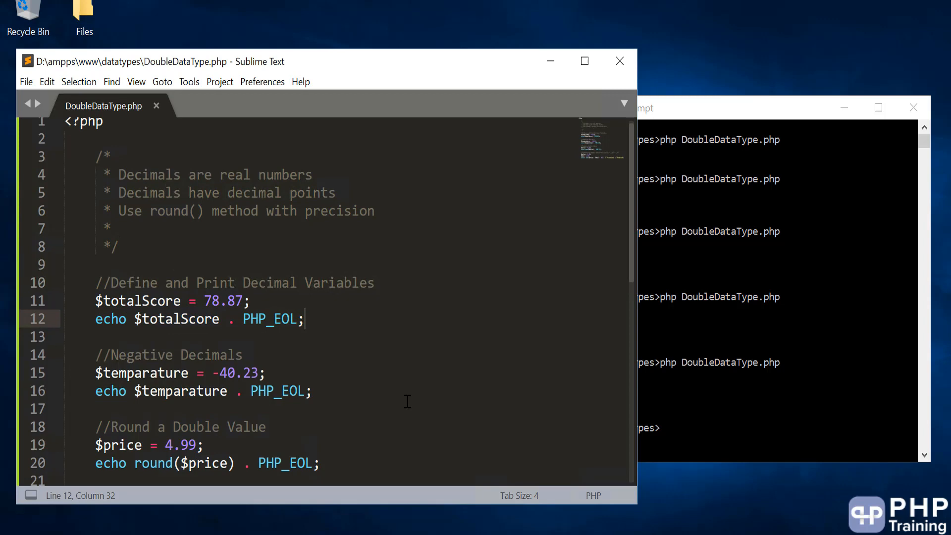
scroll(down, 3)
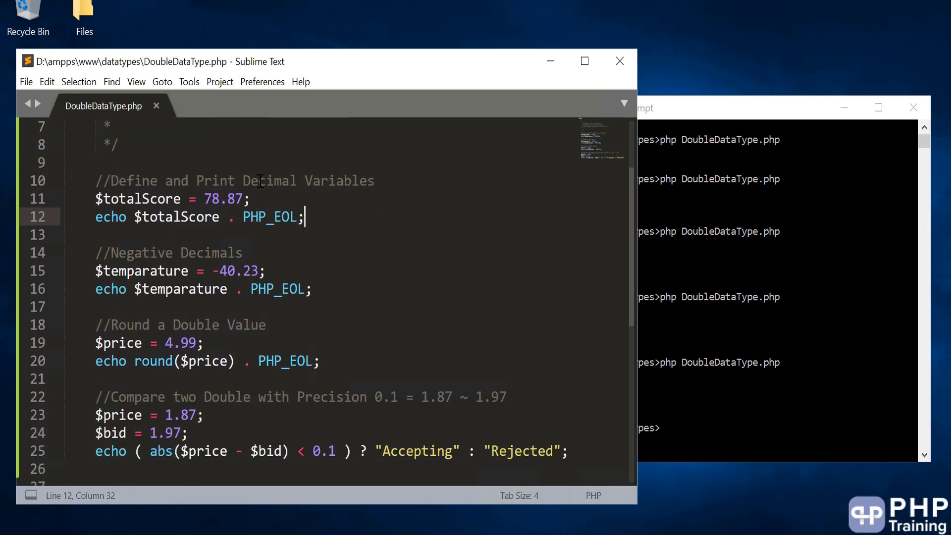
mouse_move(147, 250)
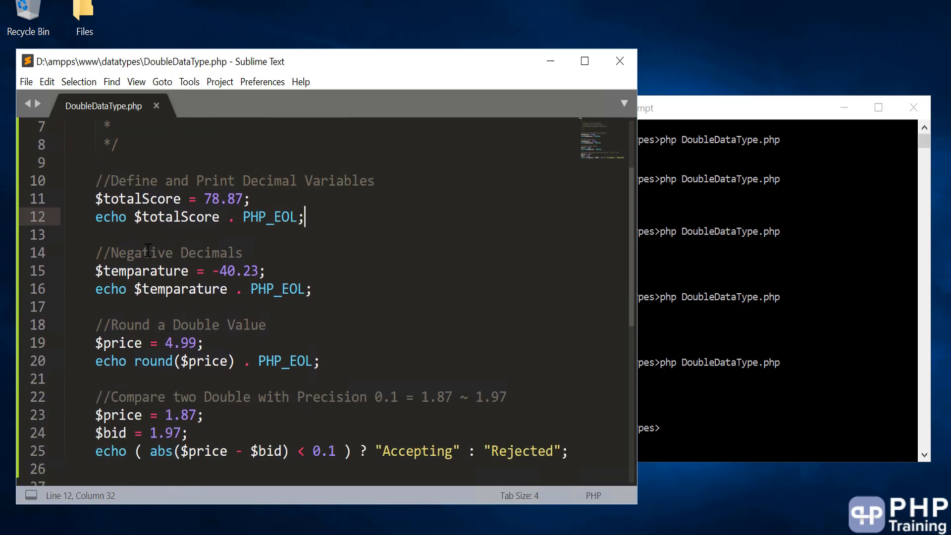